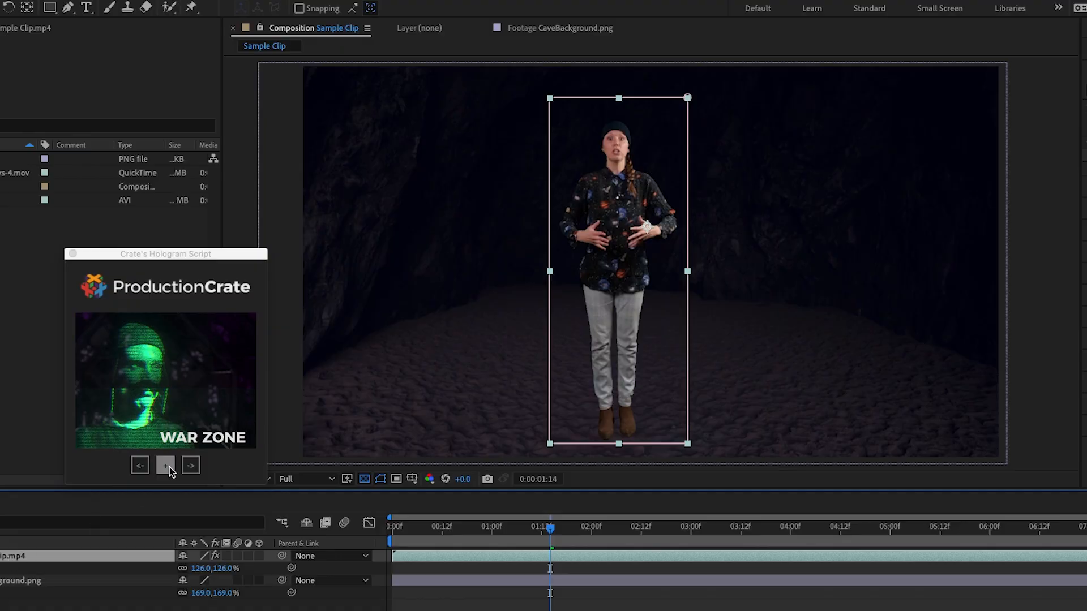
Cycle the Hologram Script preview from the WAR ZONE preset to the BASIC preset.
click(165, 464)
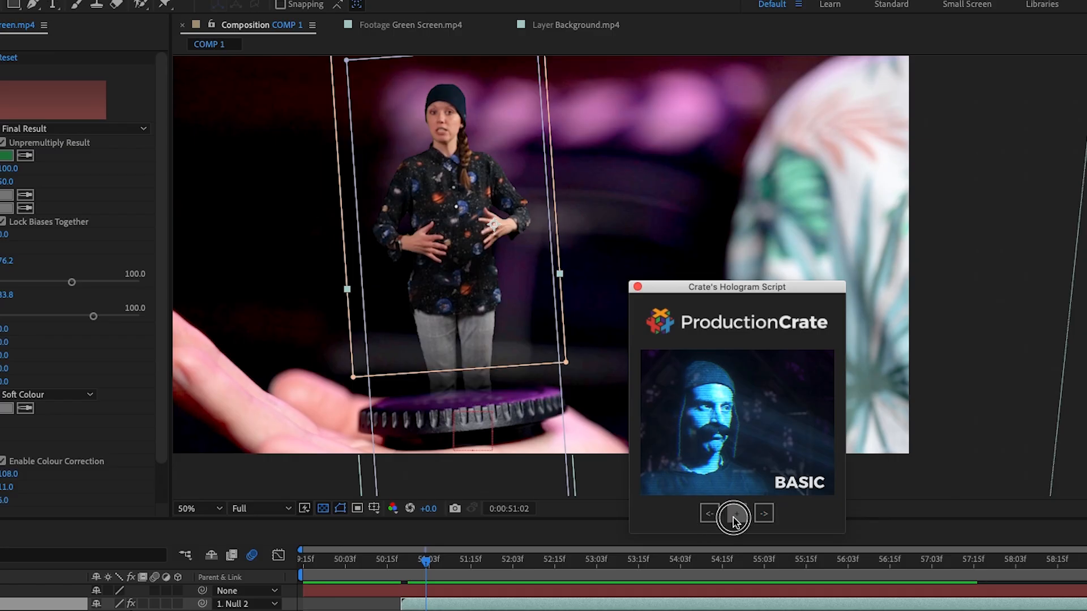
click(735, 514)
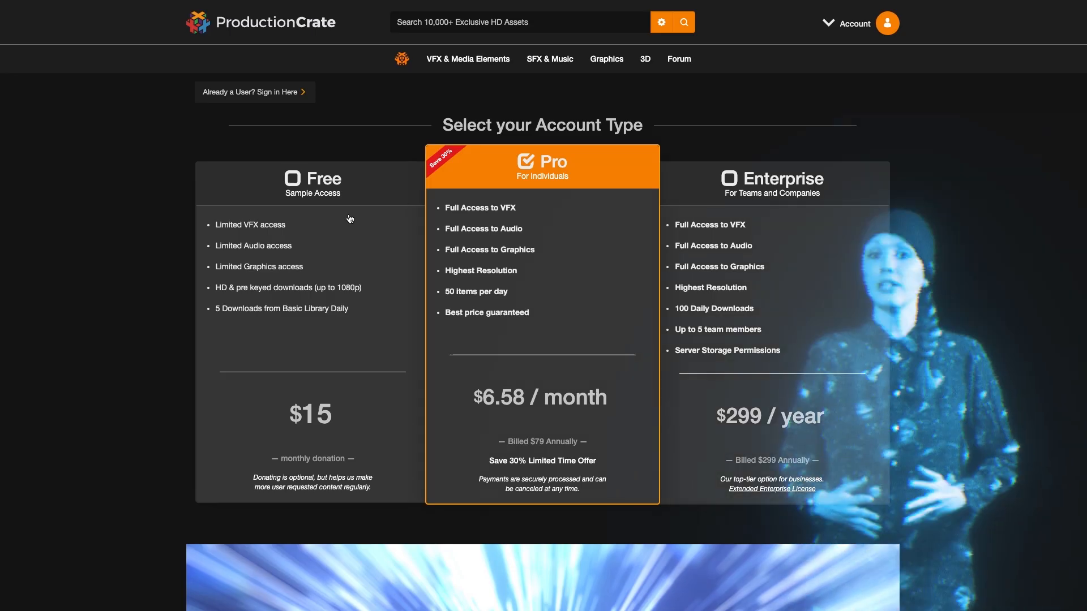
View the account-type plans, then scroll the neon sign assets in the VFX library.
click(312, 183)
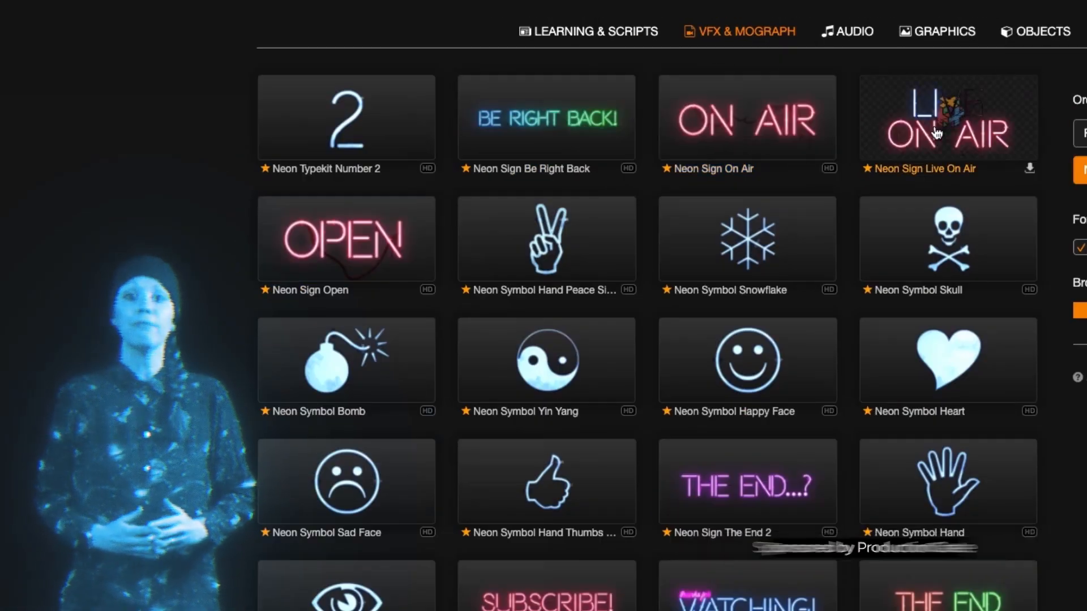
scroll(down, 3)
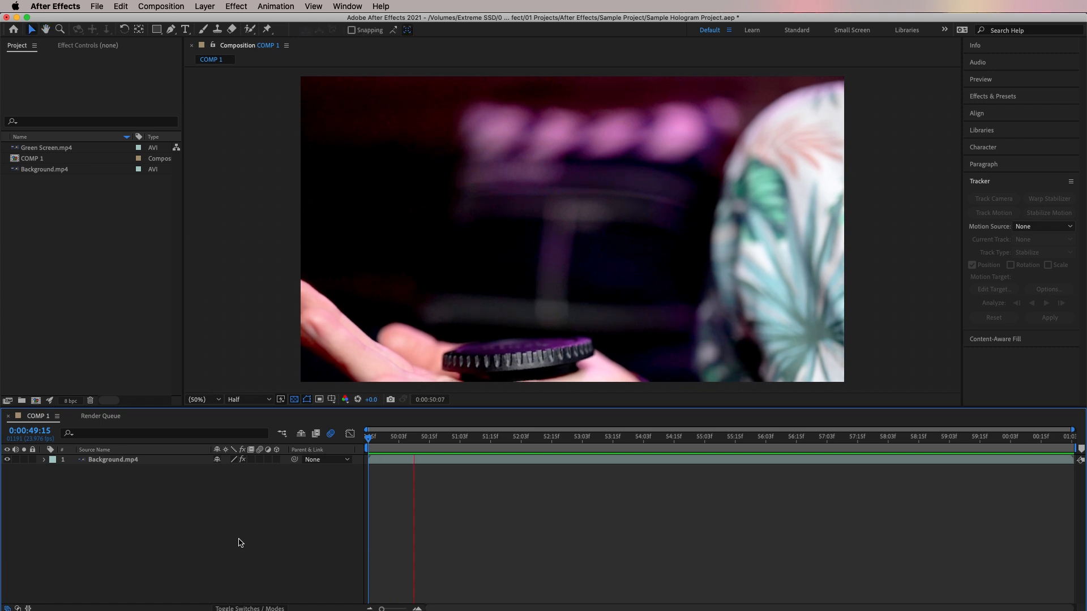
Add Green Screen.mp4 above Background in COMP 1 and mask a rectangle around the presenter.
click(545, 430)
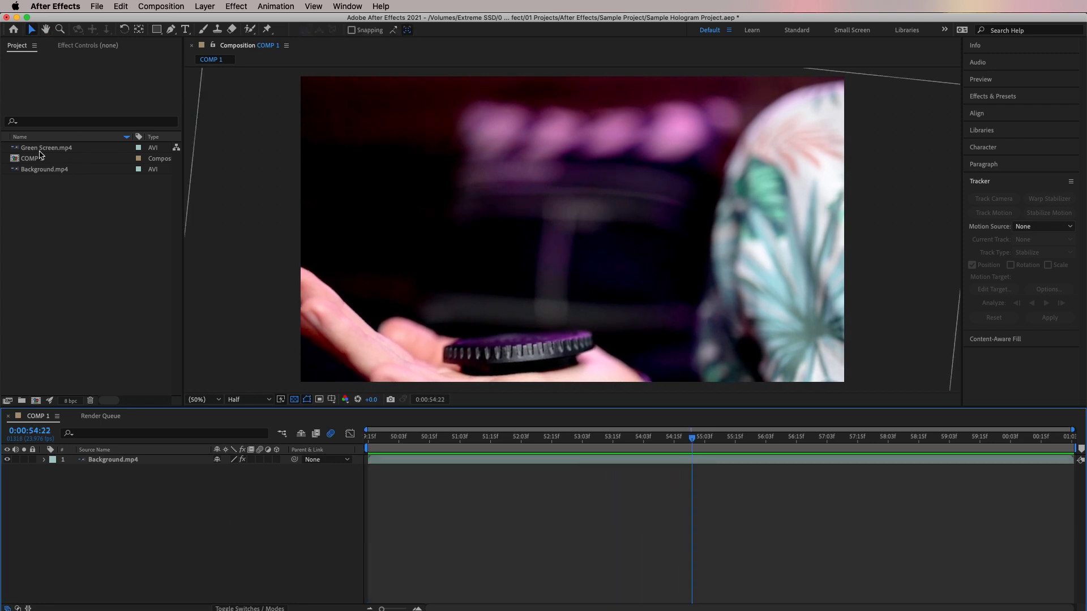
click(46, 147)
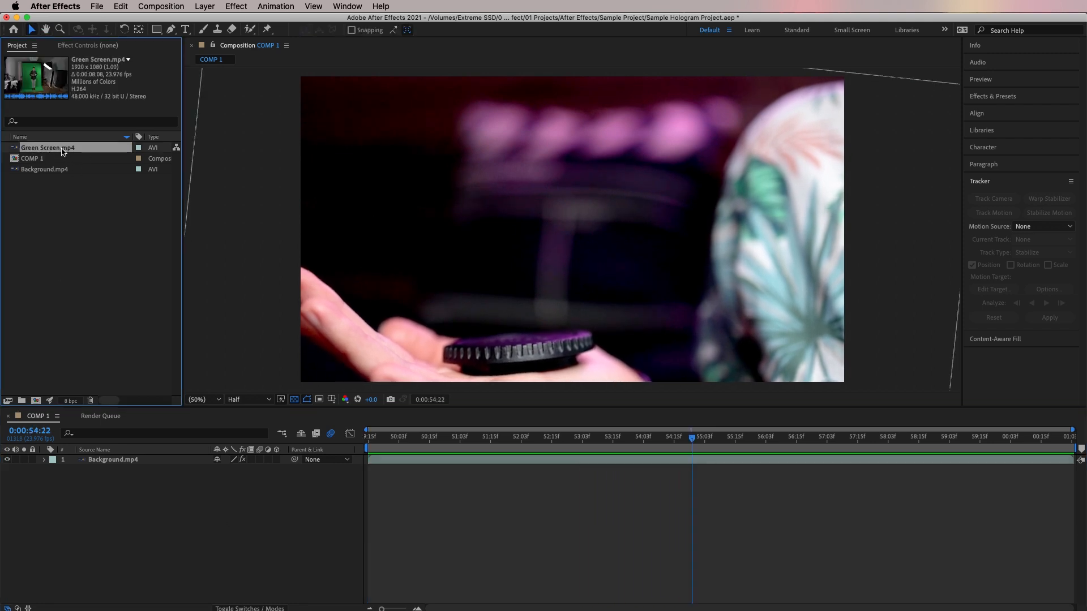
double_click(47, 148)
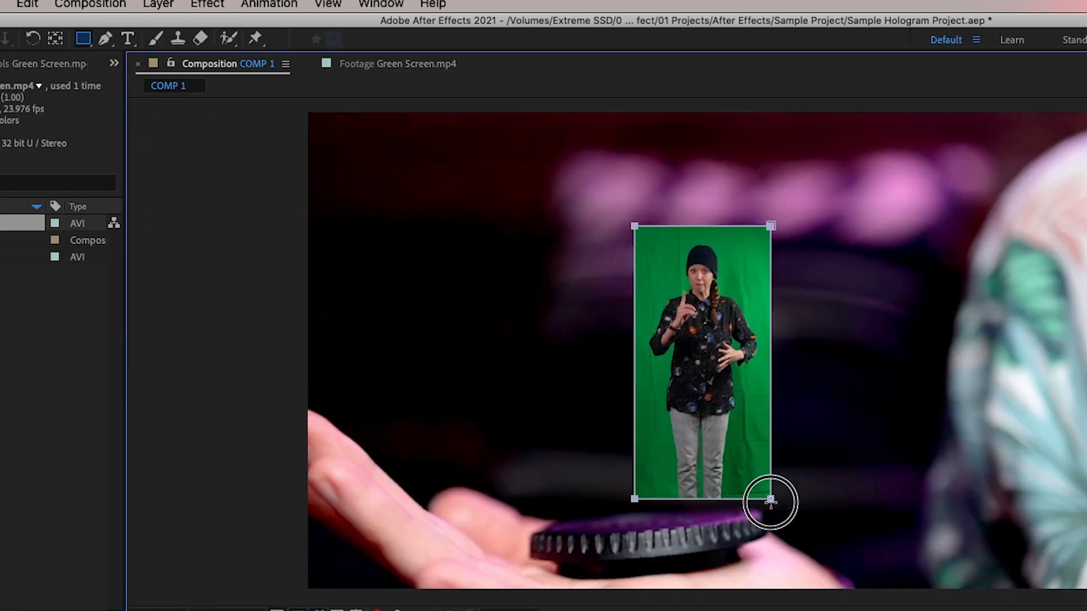
drag(769, 503, 769, 571)
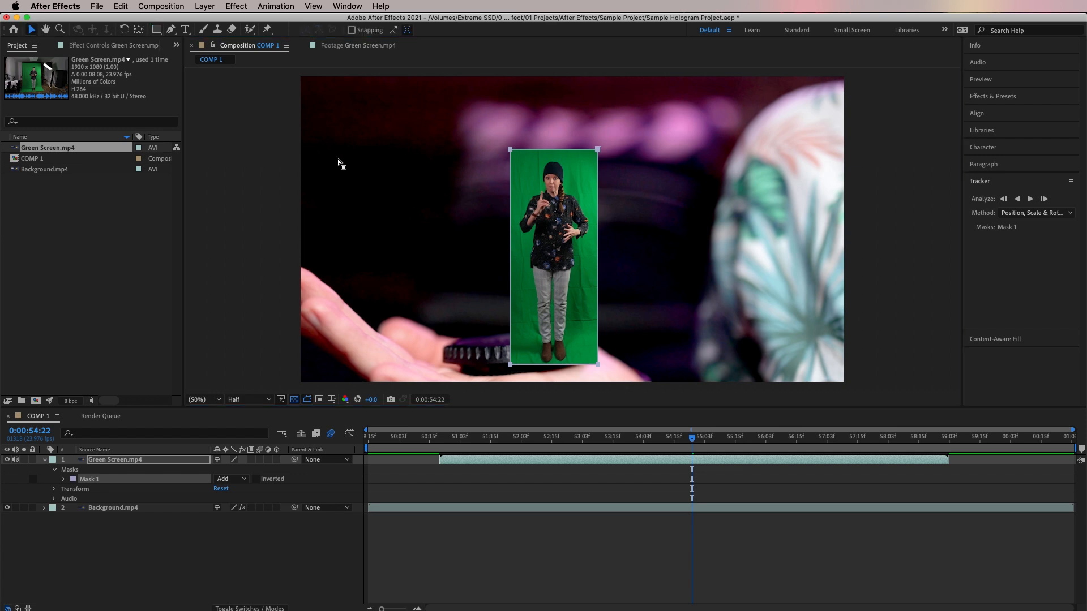
Find Keylight (1.2) in Effects & Presets and apply it to the Green Screen clip.
click(991, 95)
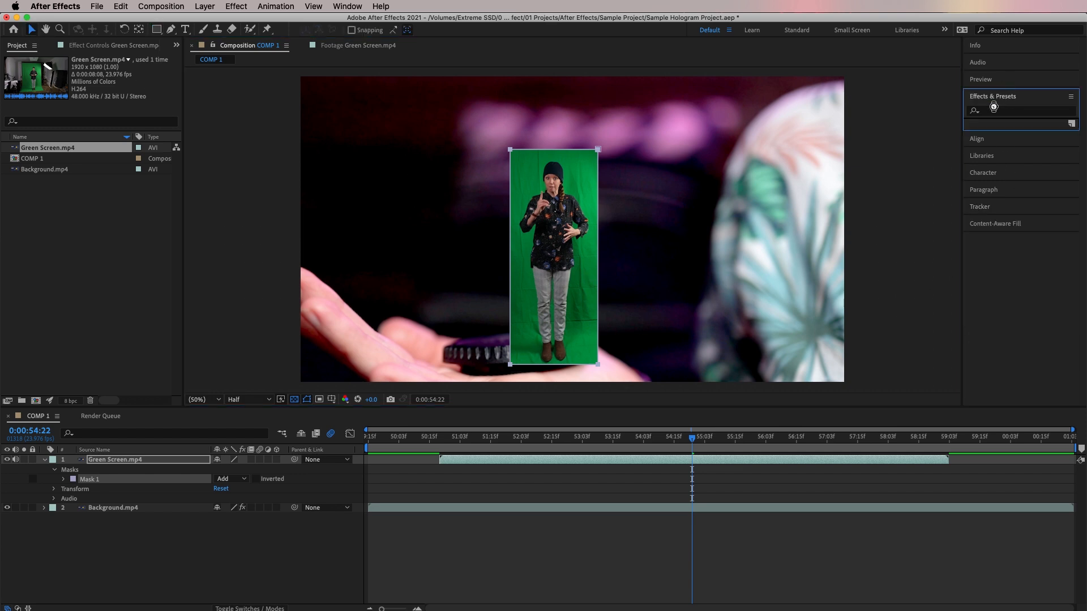
text(keylight)
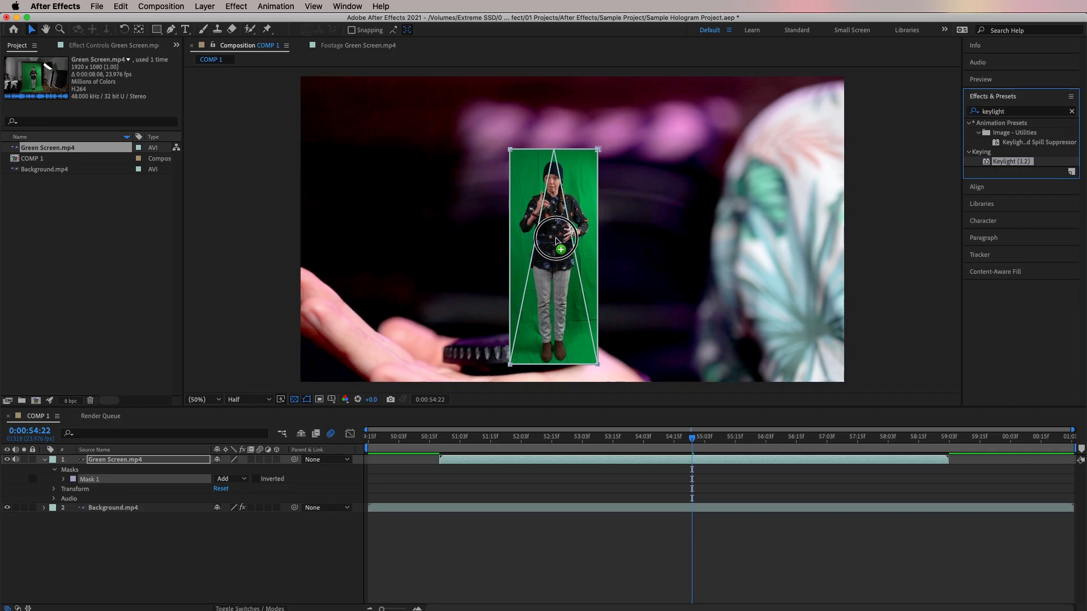
double_click(1011, 161)
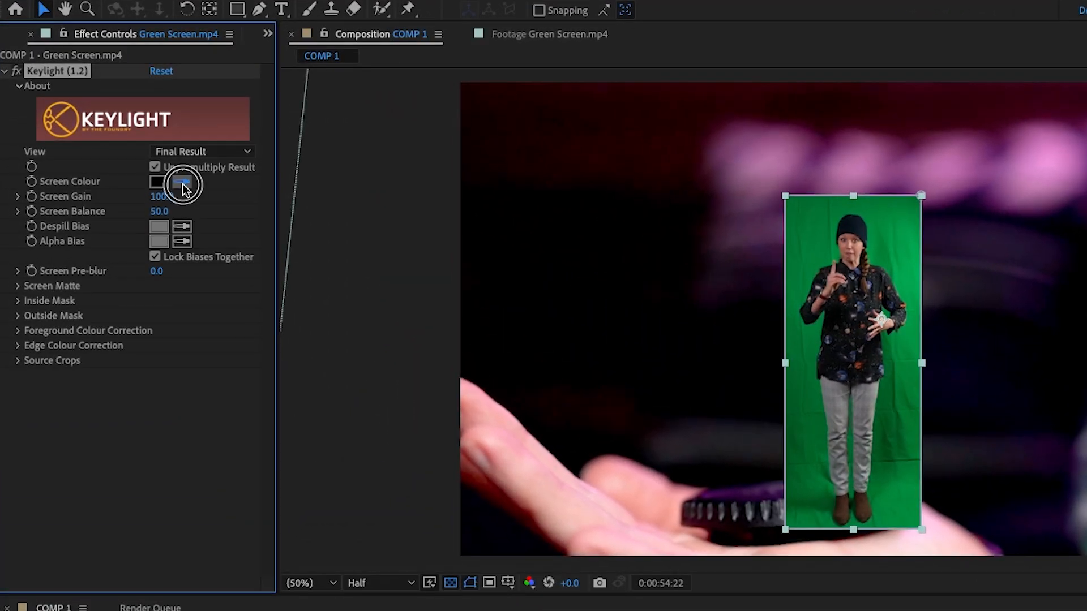
Sample the green backdrop as Screen Colour and switch the view to Screen Matte.
click(158, 182)
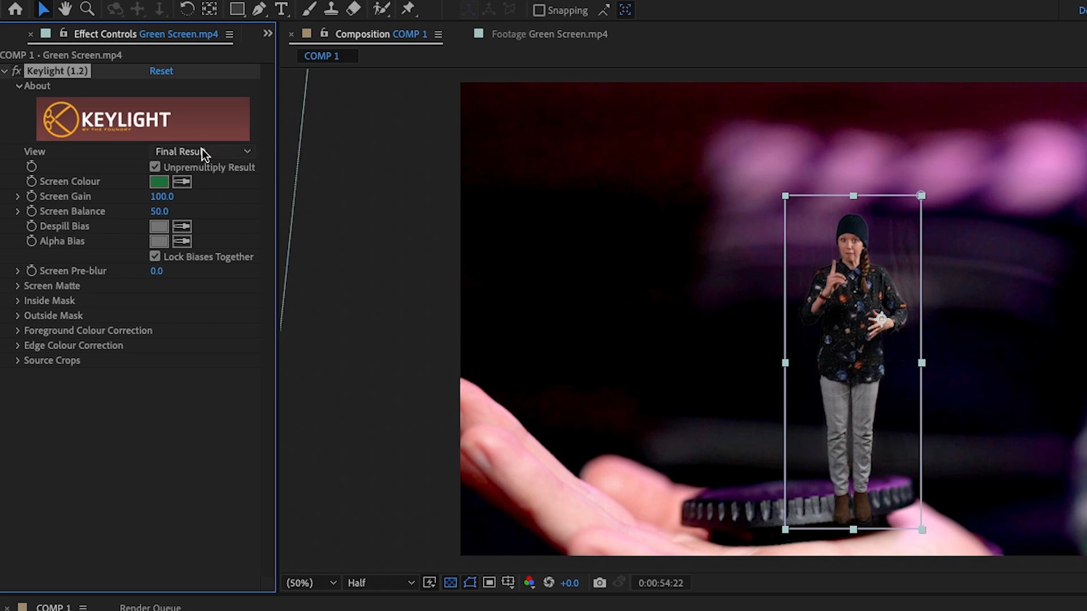
click(201, 151)
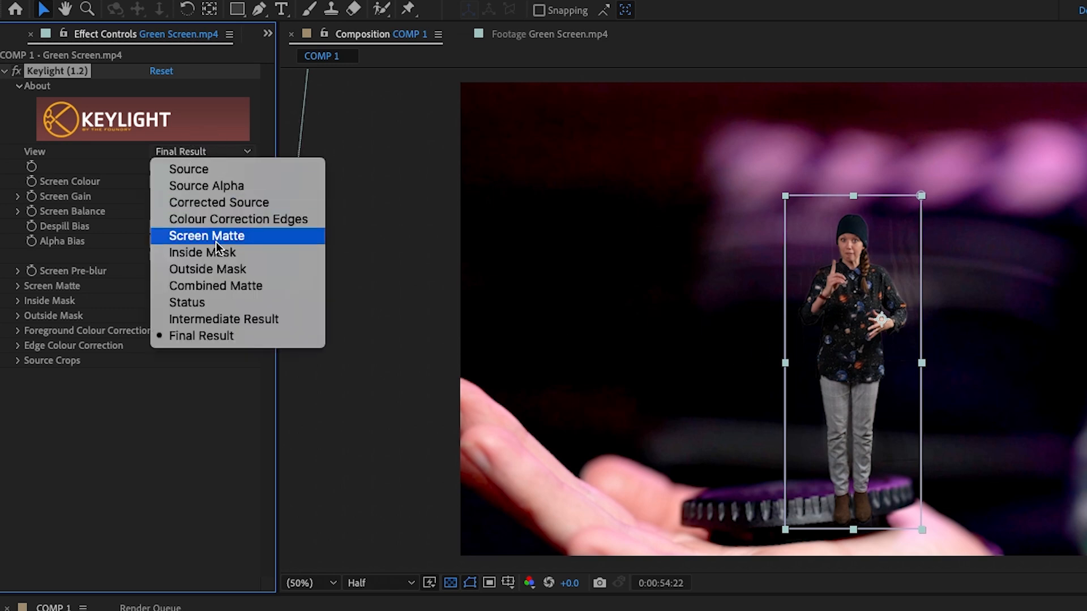
click(206, 235)
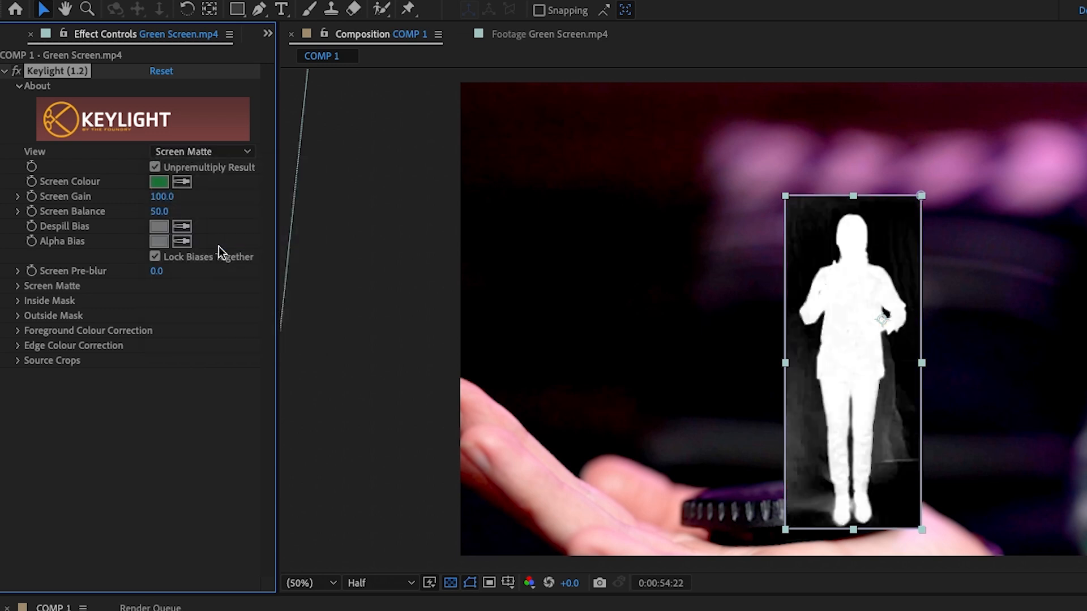
mouse_move(815, 479)
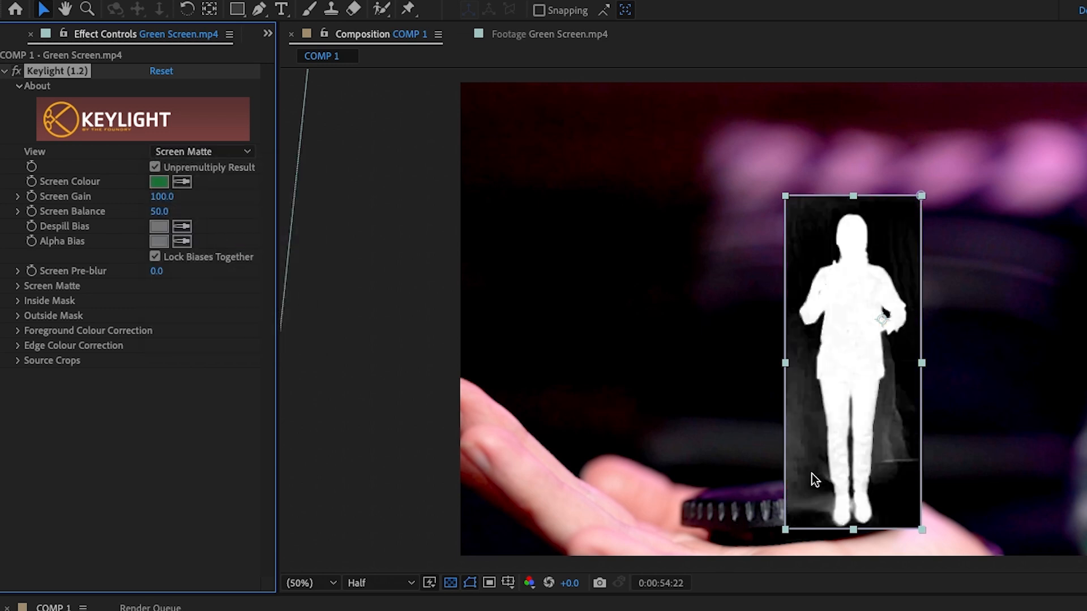
mouse_move(843, 408)
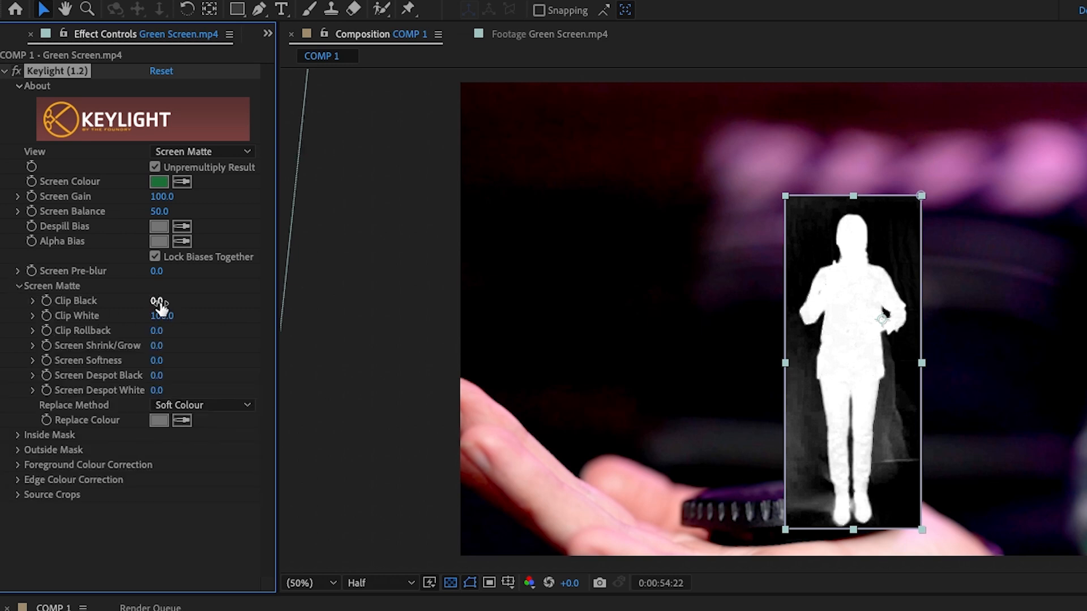
Raise Clip Black to tighten the matte, return to Final Result and boost the presenter's saturation.
click(32, 301)
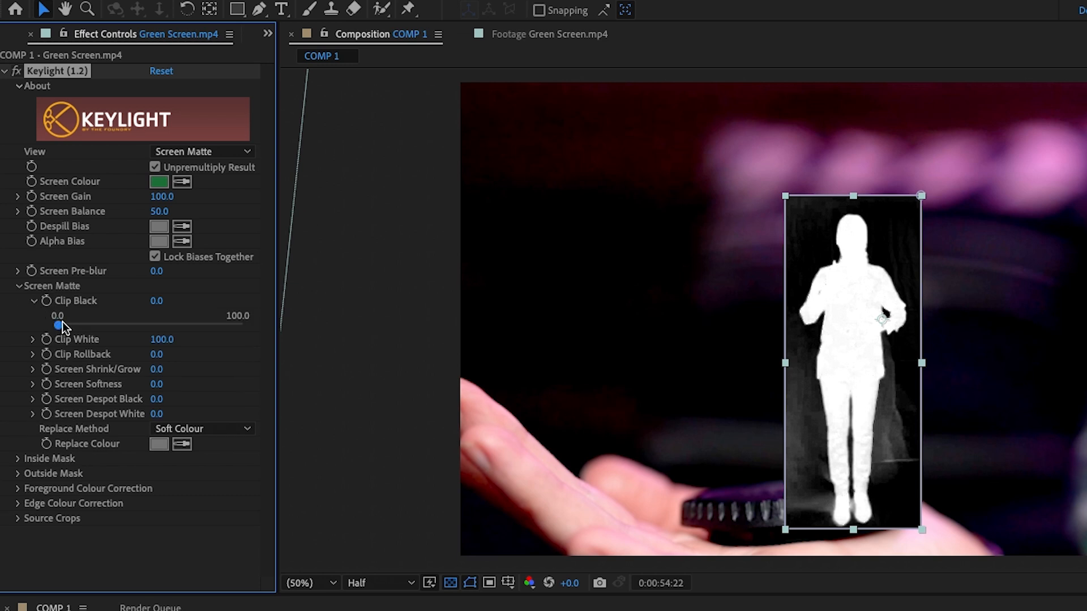
drag(58, 326, 189, 328)
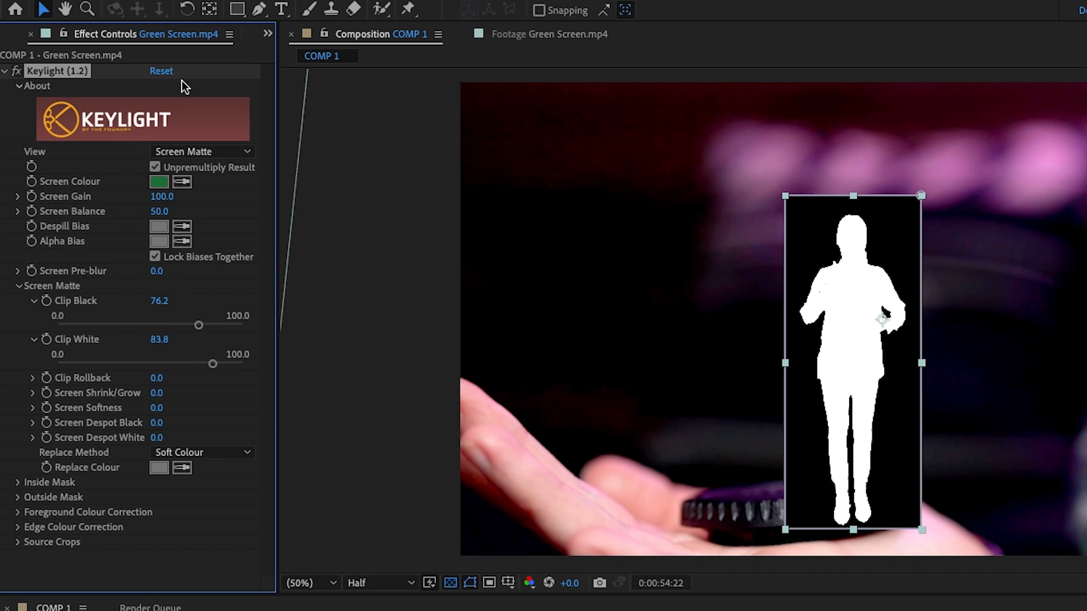
click(202, 151)
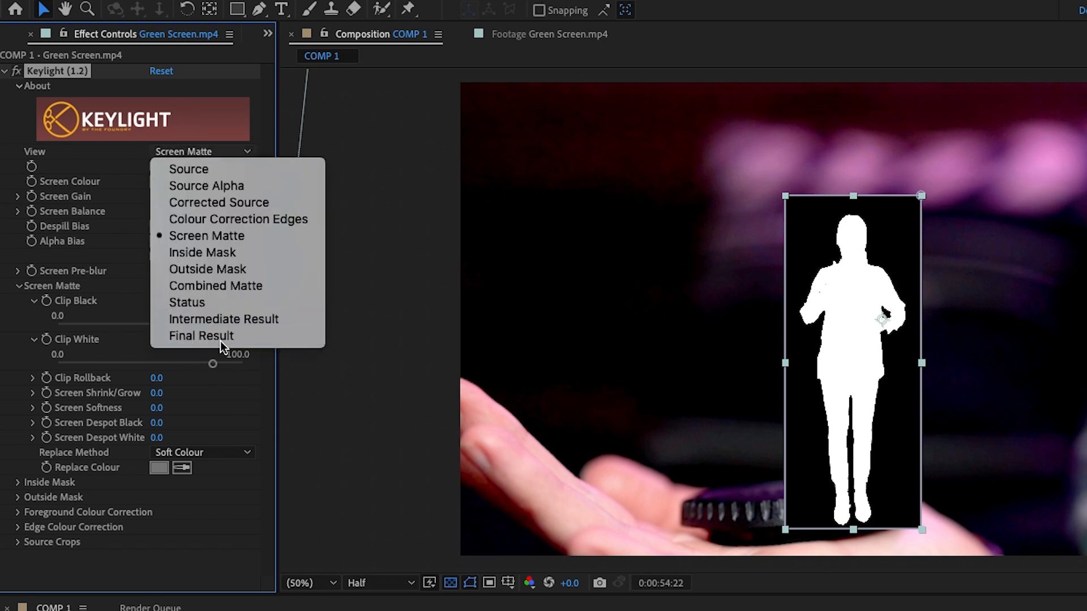
click(201, 336)
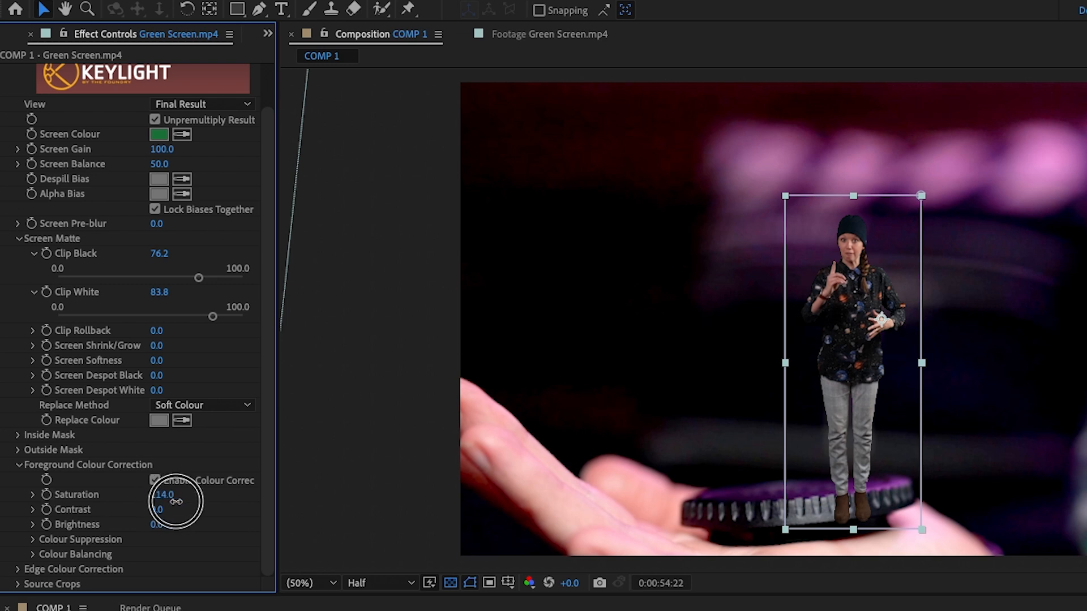
drag(175, 502, 170, 511)
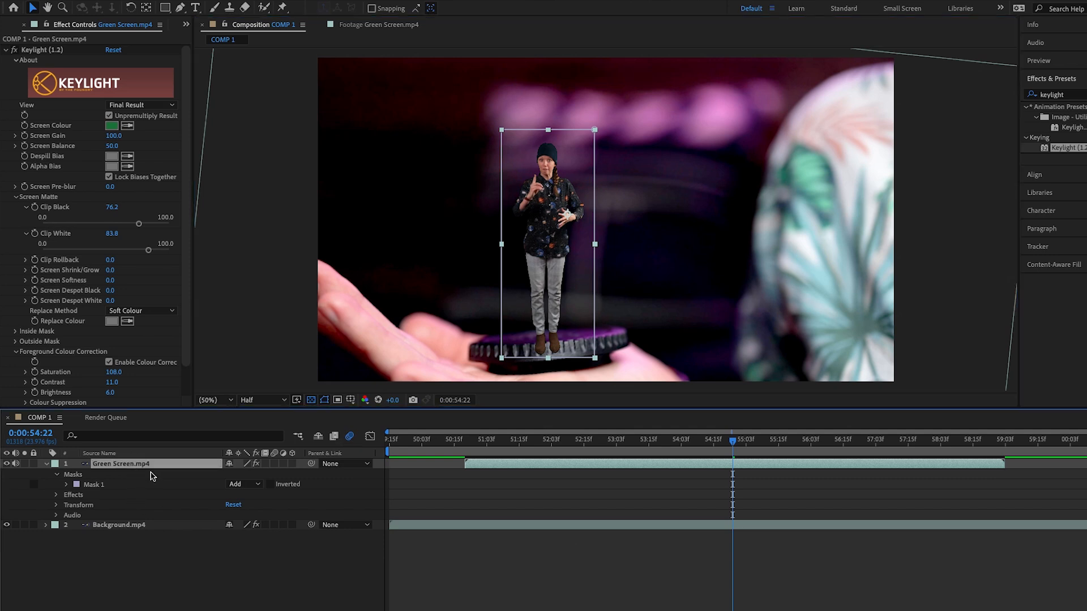
Scale the Green Screen layer up to 159% so the presenter stands taller.
key(s)
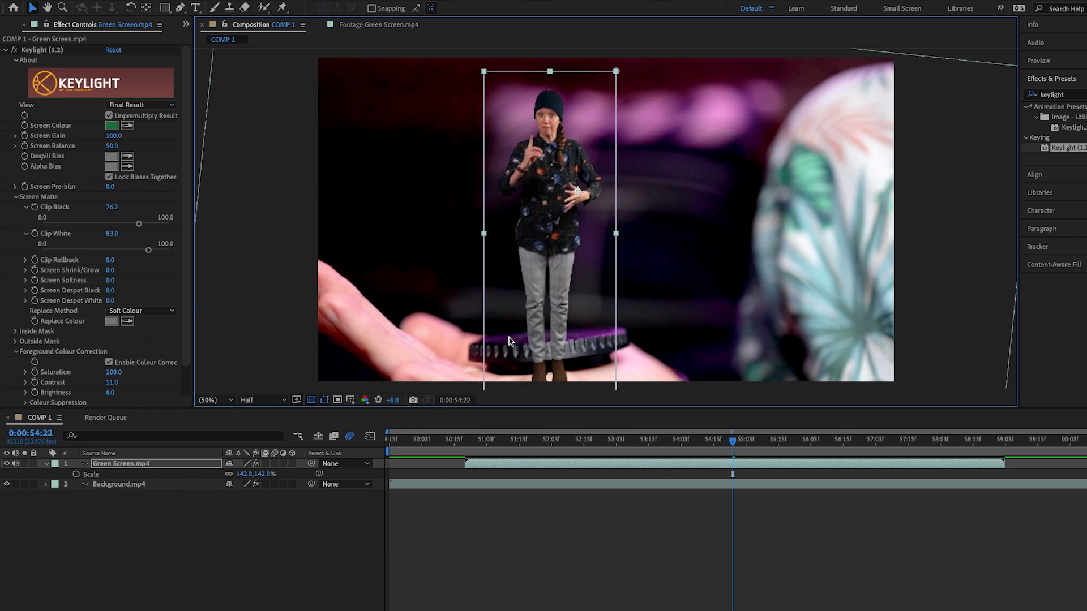
mouse_move(213, 488)
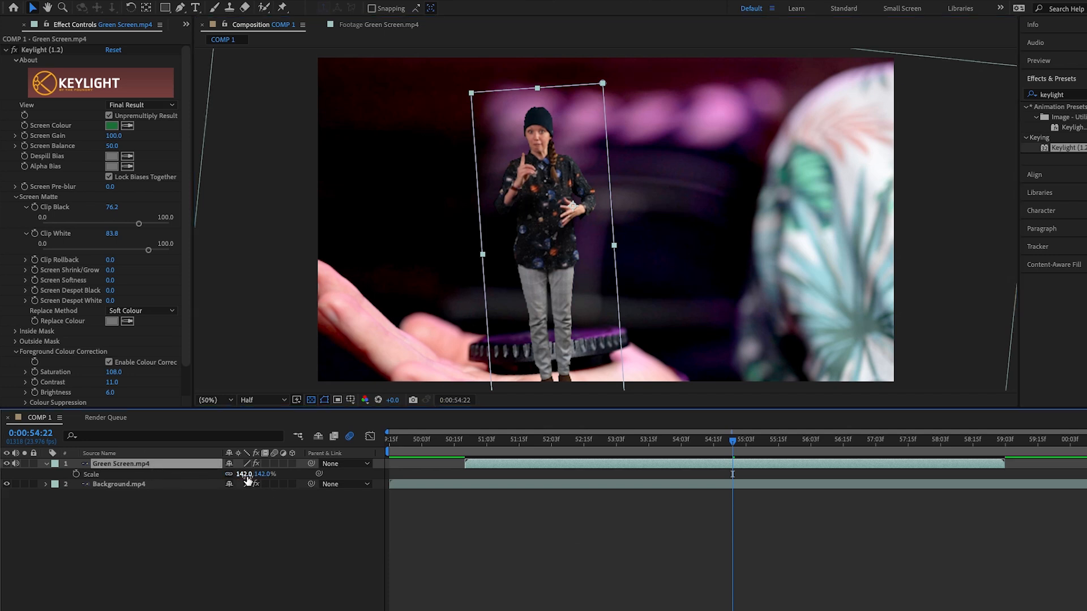
drag(263, 474, 247, 474)
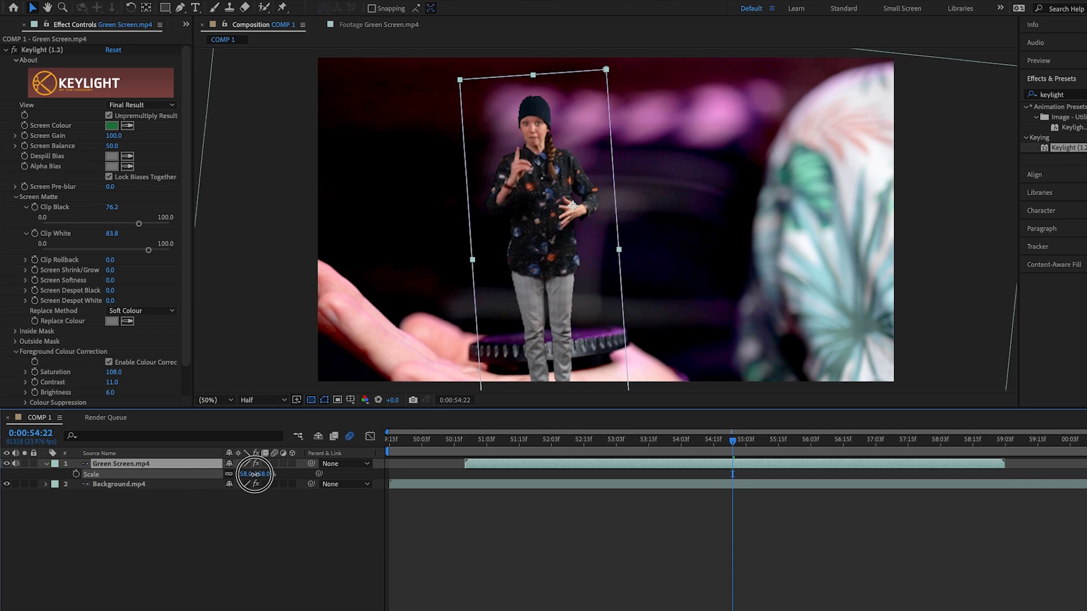
drag(256, 473, 266, 473)
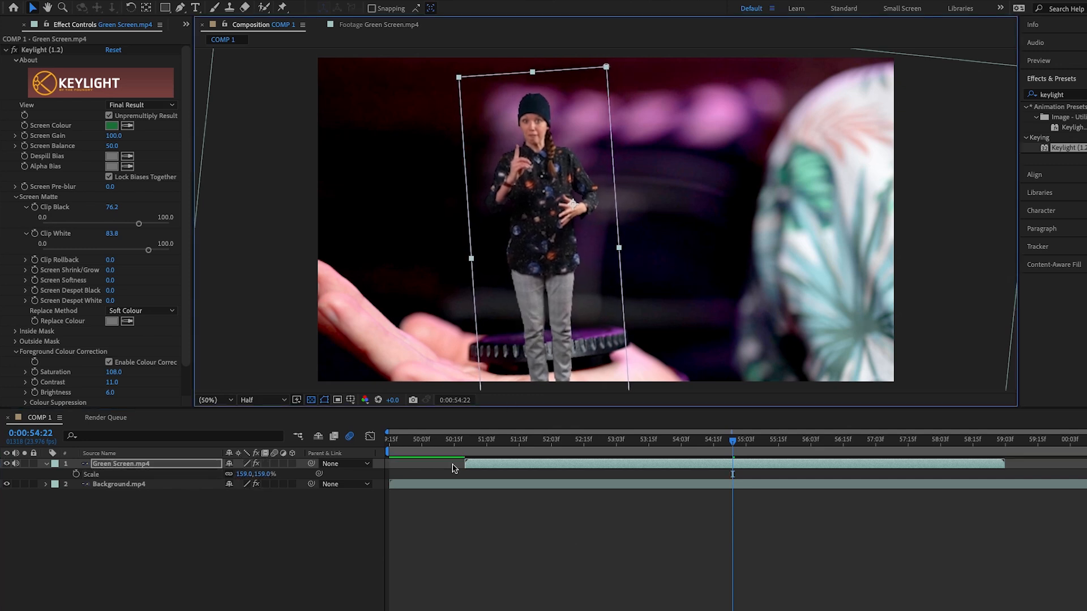
double_click(124, 463)
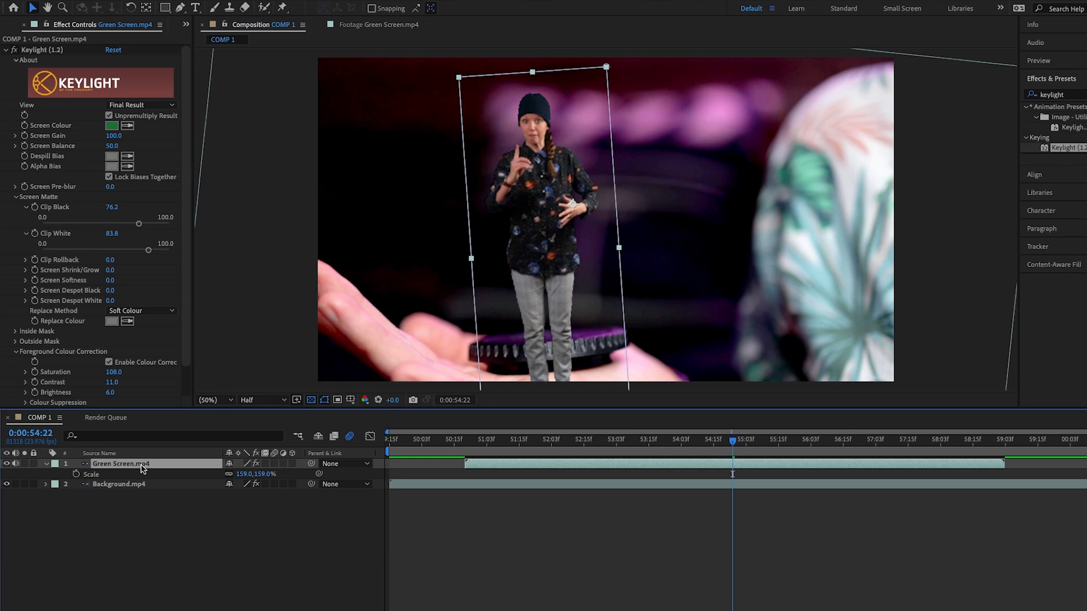
mouse_move(180, 444)
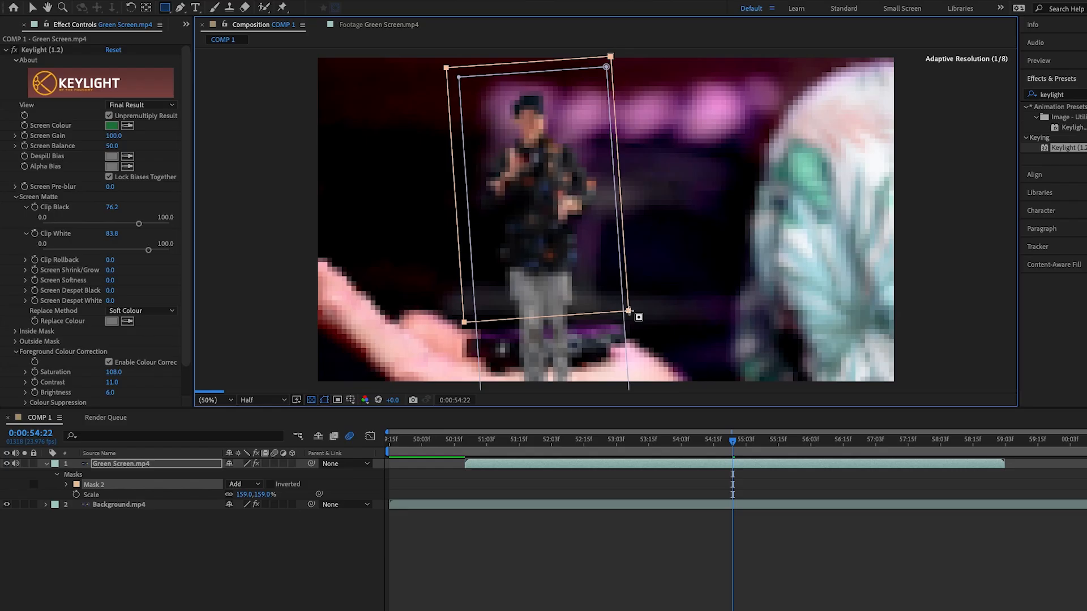
Set the new mask to Intersect and feather it to about 97 pixels.
click(242, 484)
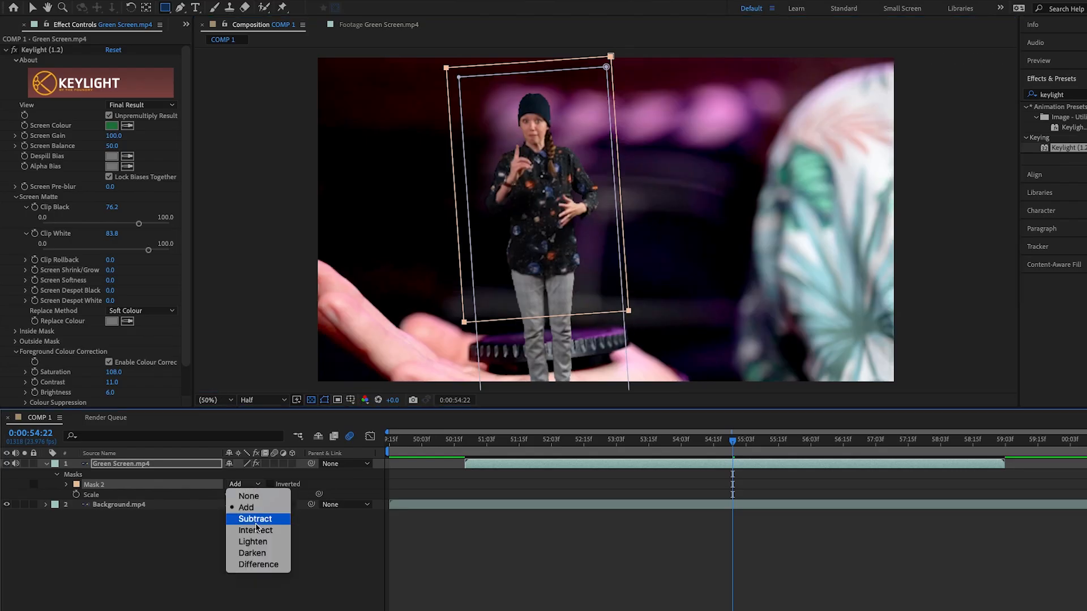
click(255, 530)
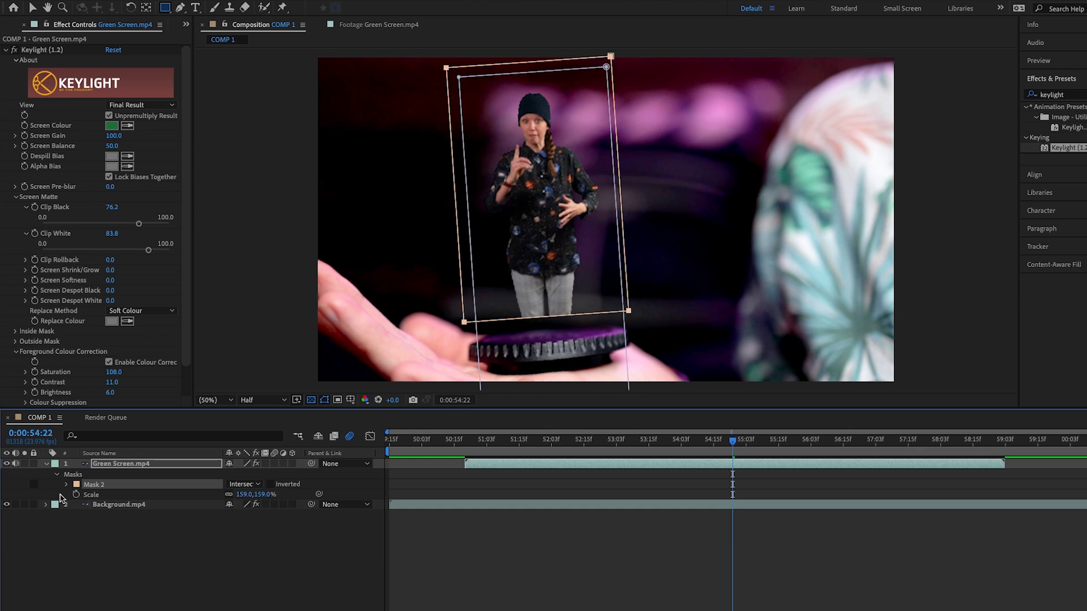
click(67, 483)
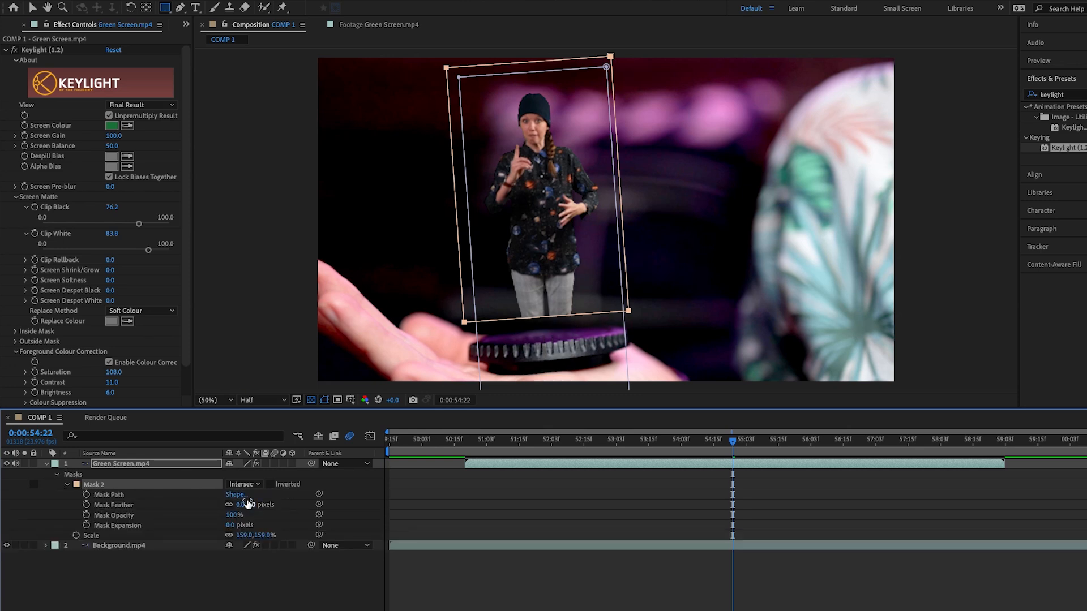
drag(238, 504, 277, 504)
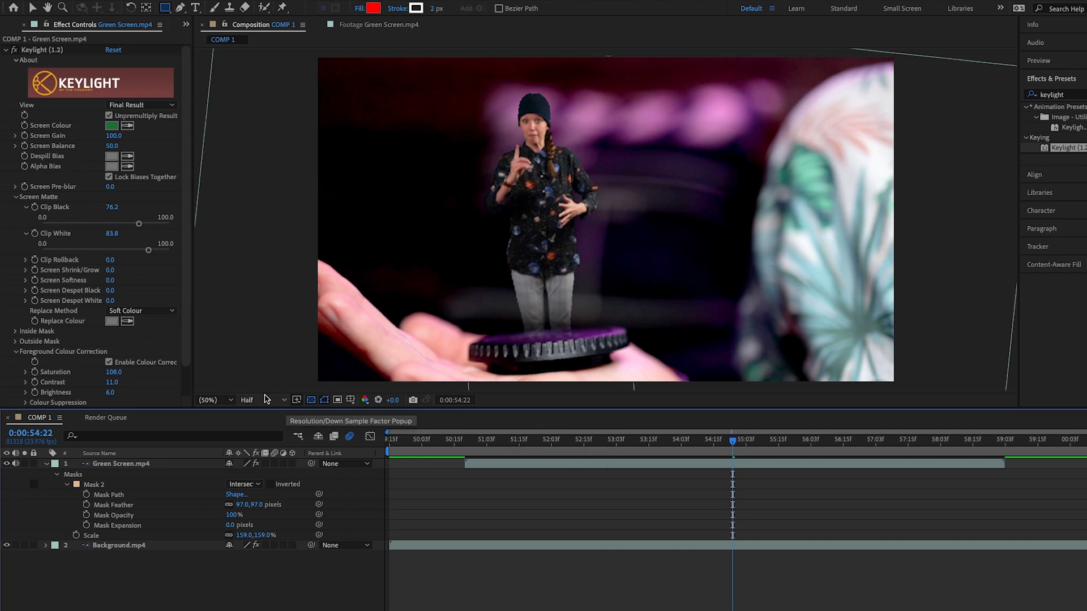
Preview at Full resolution, scrub the timeline and collapse Effects & Presets.
click(257, 400)
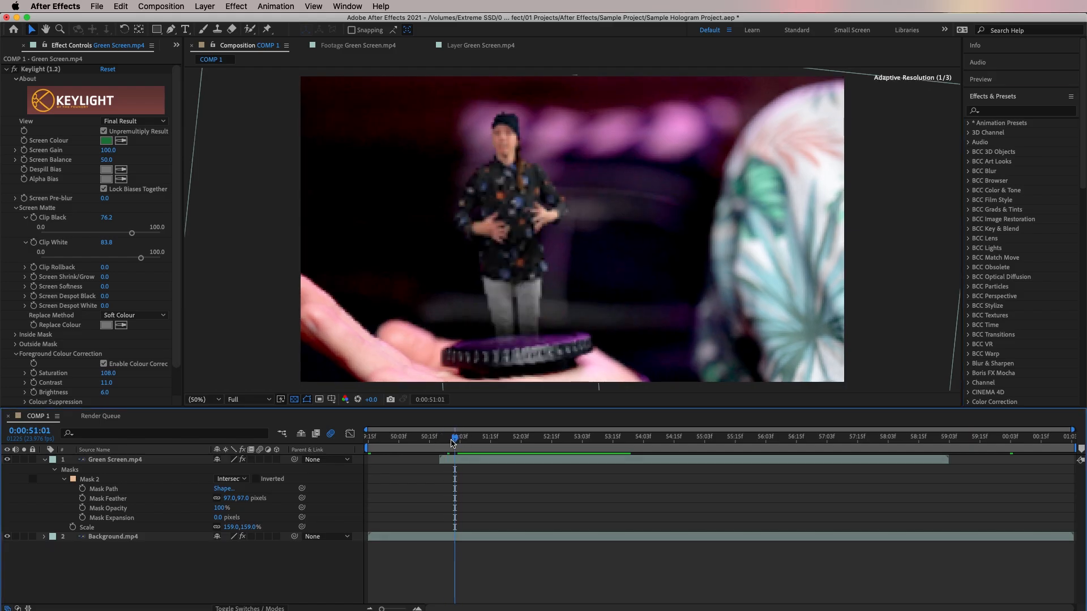
click(455, 436)
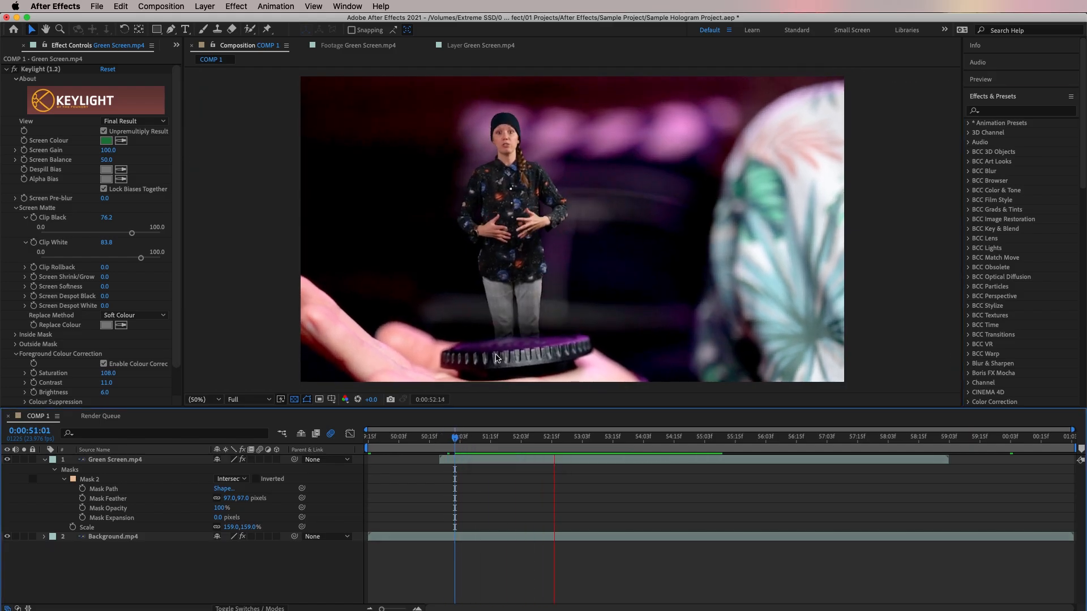
click(677, 436)
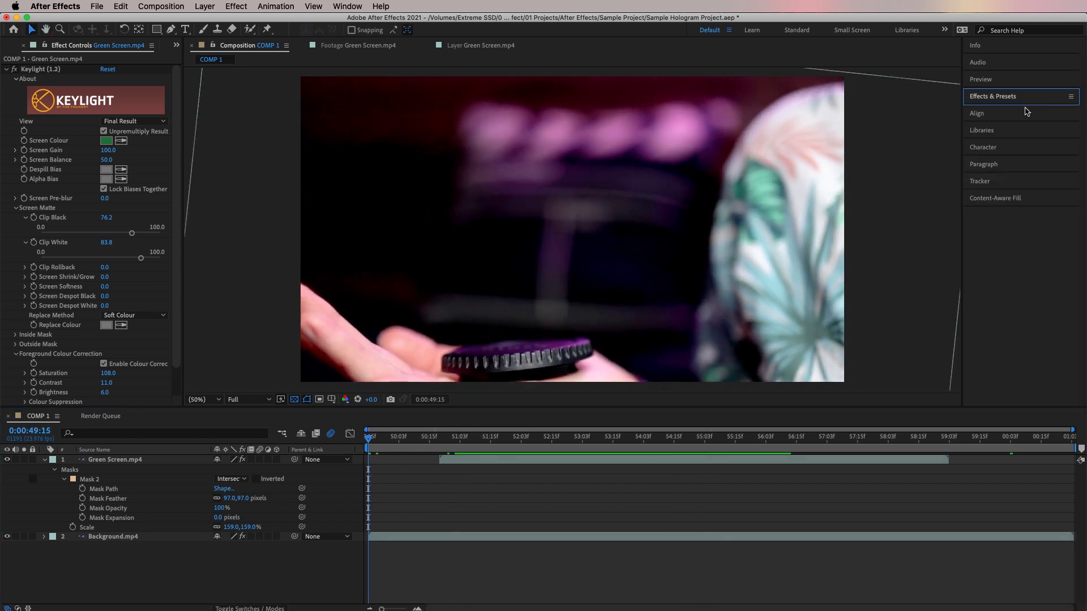
Start Track Motion on Background.mp4 and place Track Point 1 on the platform's centre.
click(979, 181)
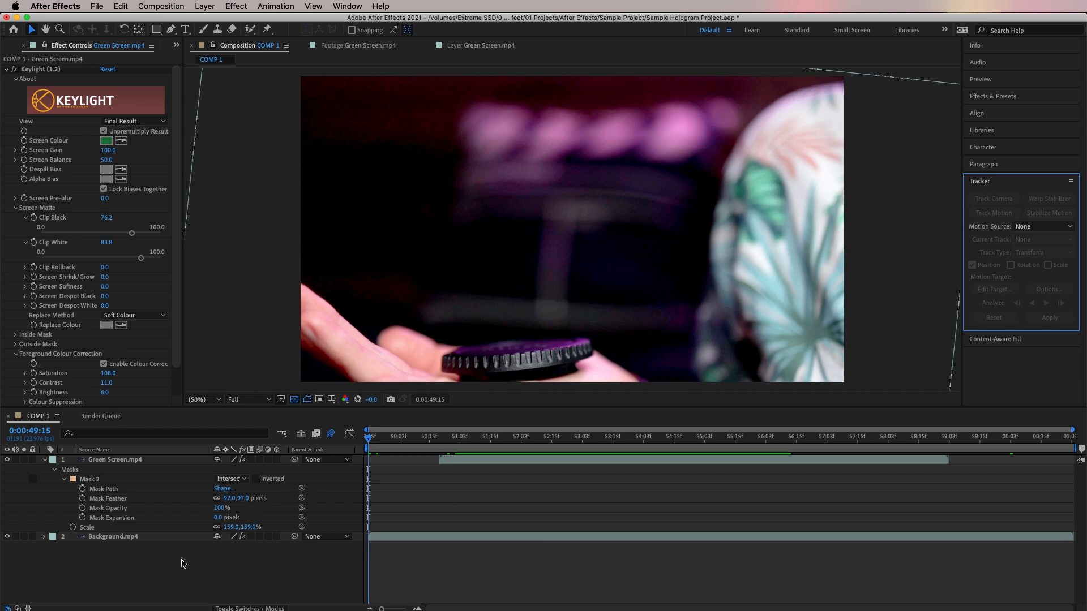
click(113, 537)
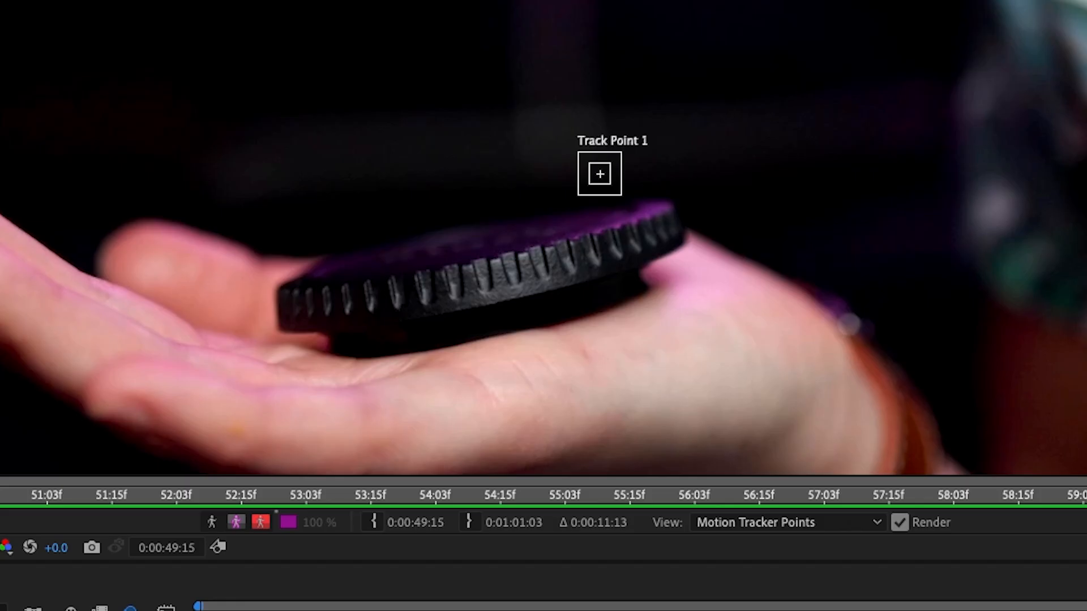
mouse_move(599, 173)
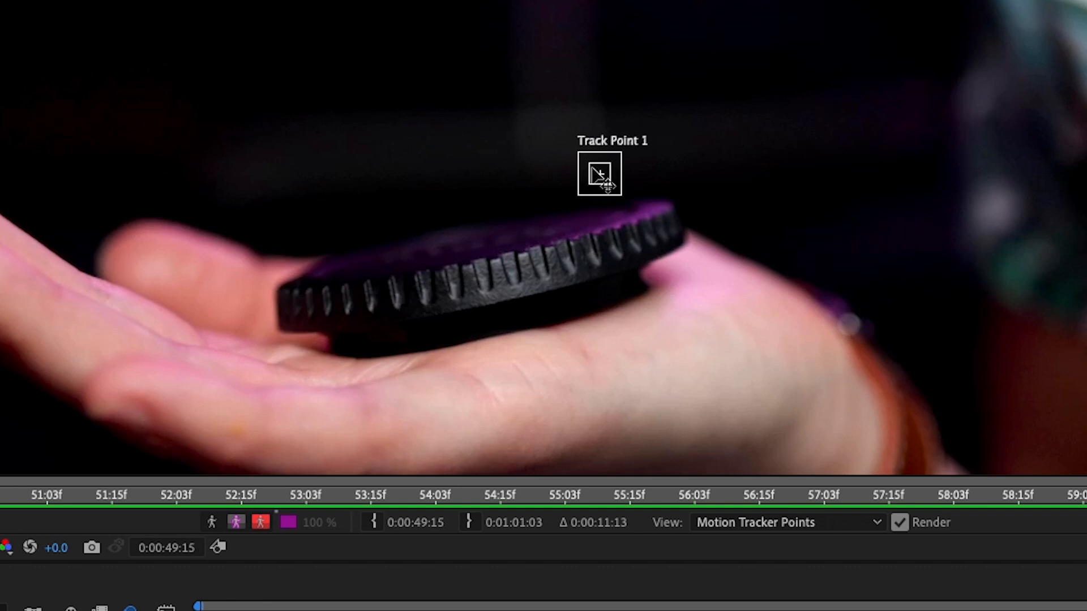
drag(599, 173, 433, 284)
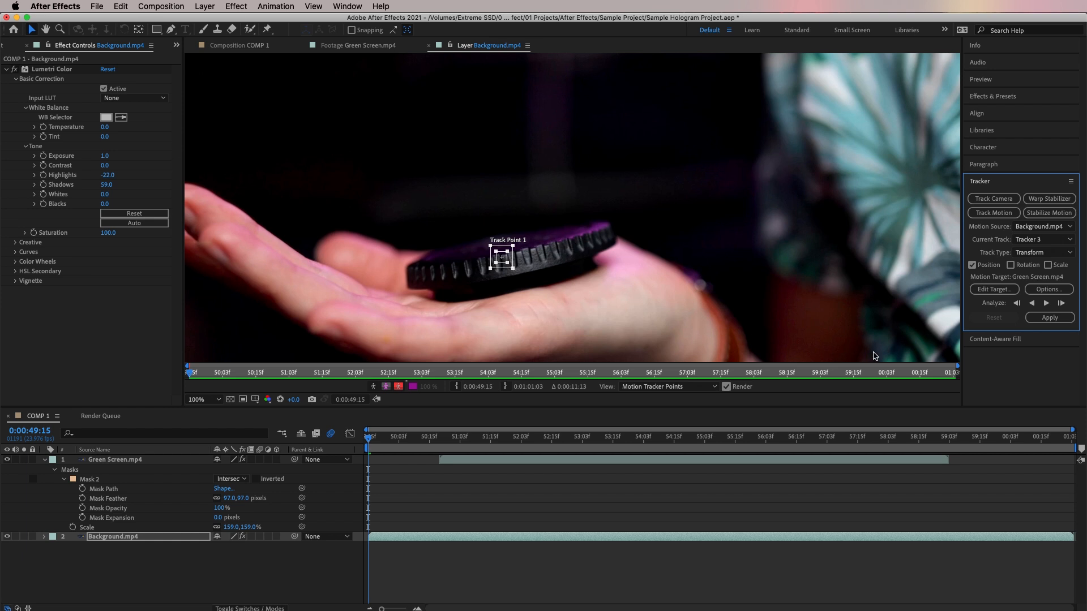
Create a Null Object layer (Null 2) via Layer > New.
click(993, 289)
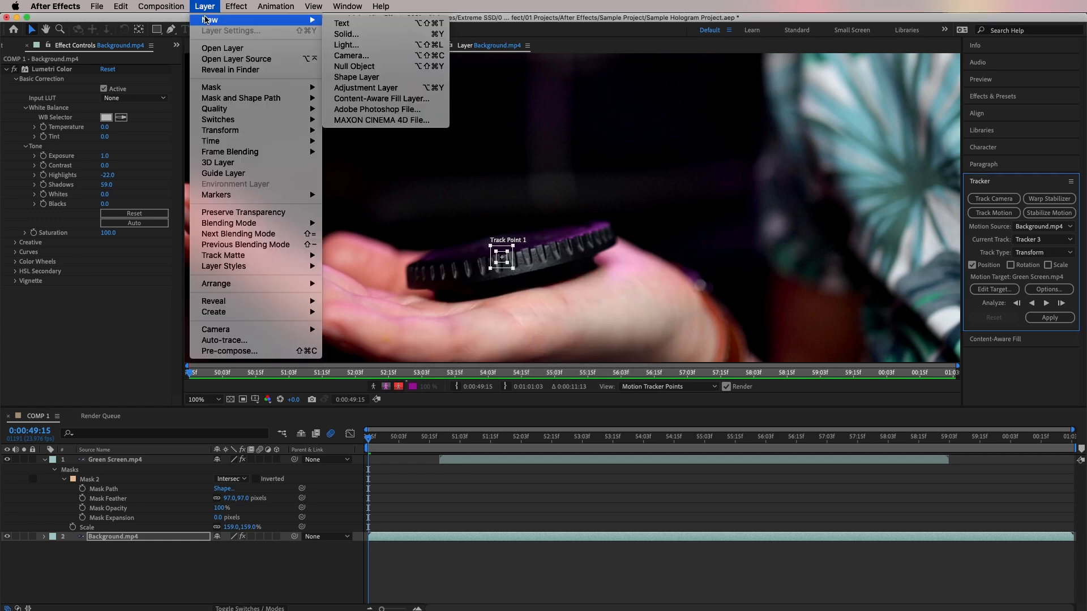
mouse_move(353, 66)
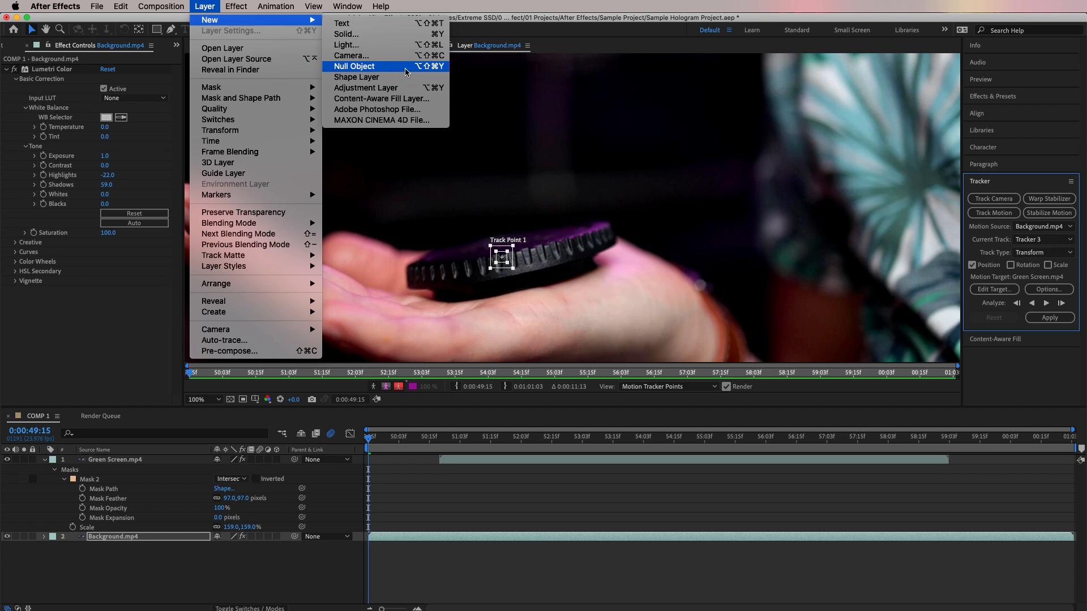
click(353, 66)
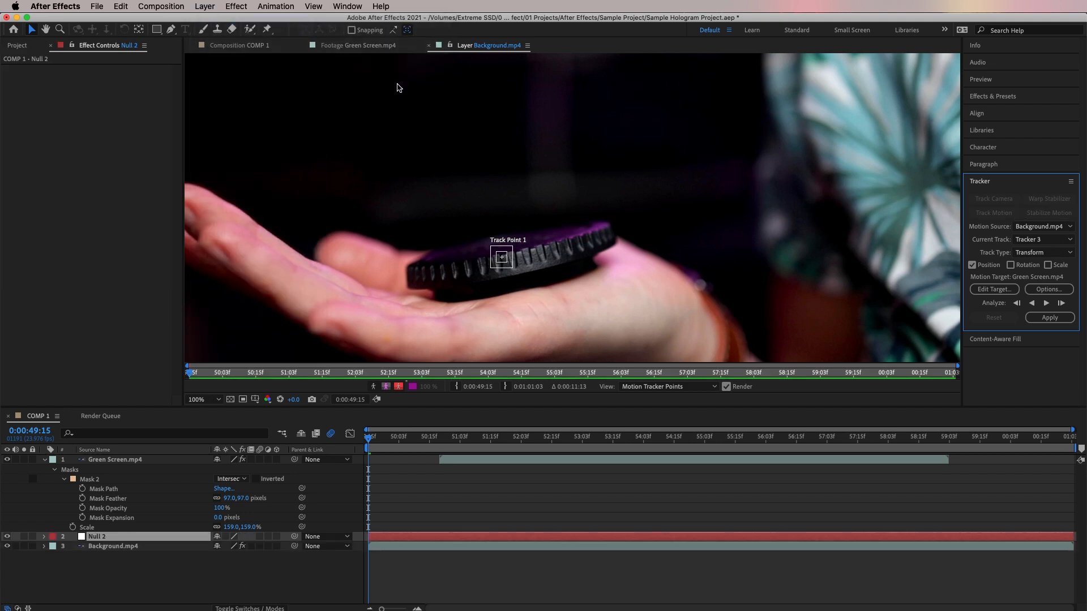
mouse_move(142, 500)
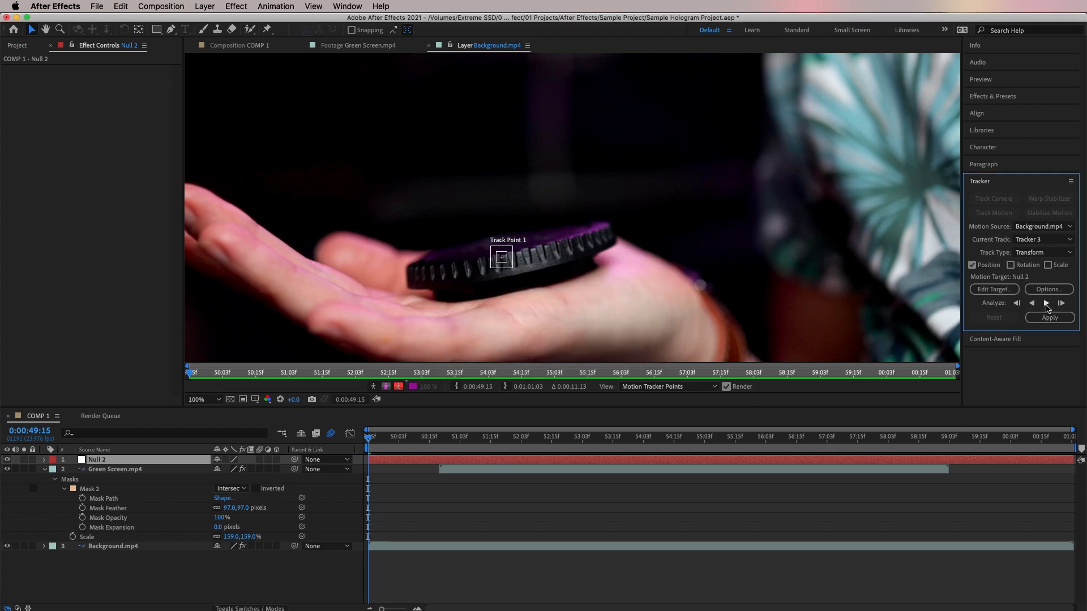
Analyze the platform track forward, then apply the motion to Null 2 in X and Y.
click(1060, 303)
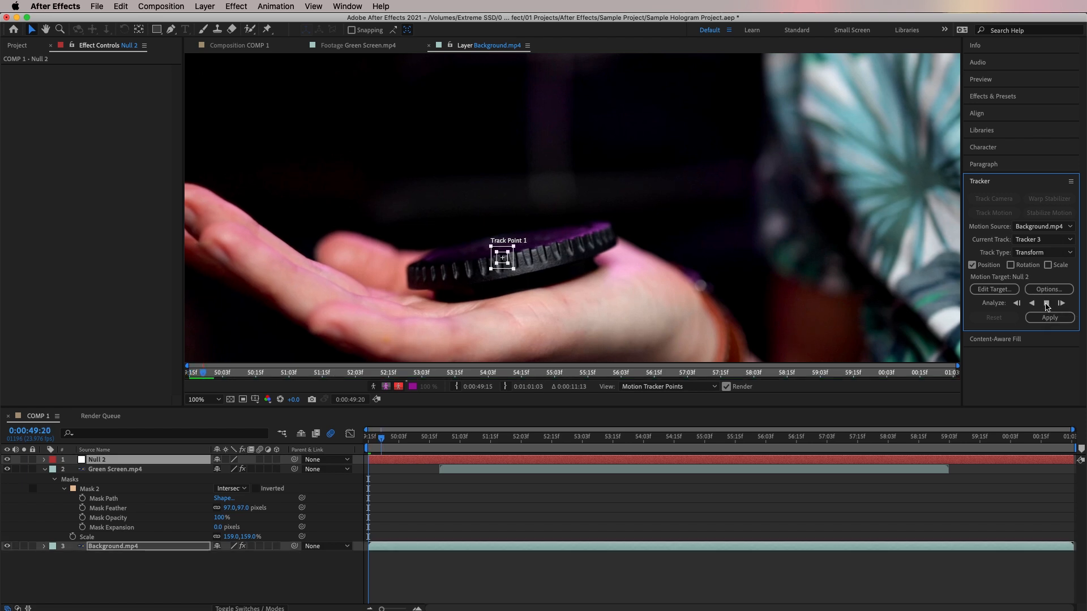
click(1060, 303)
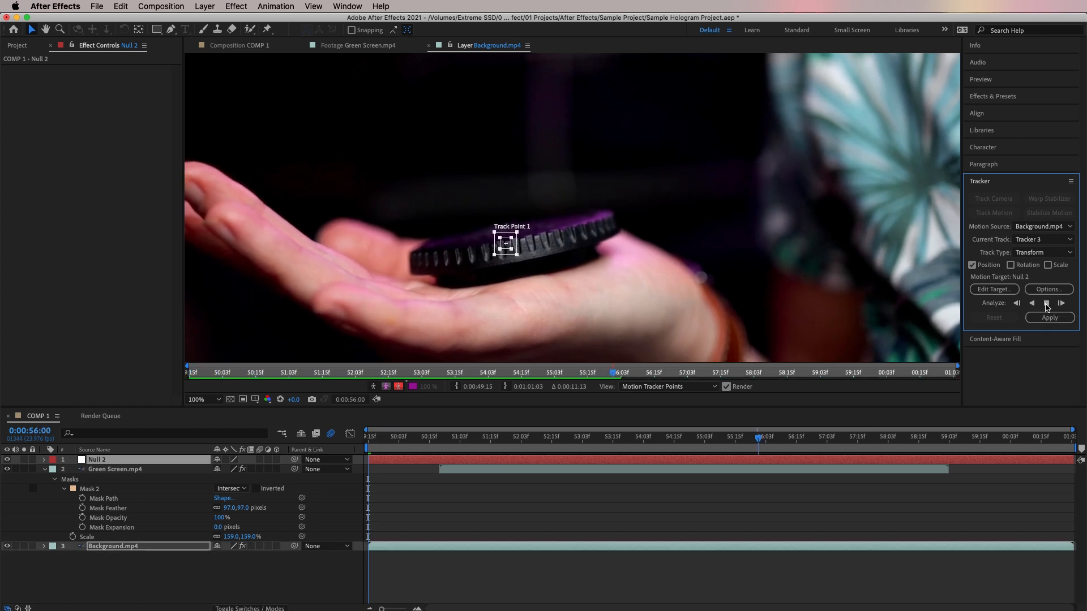
click(1060, 303)
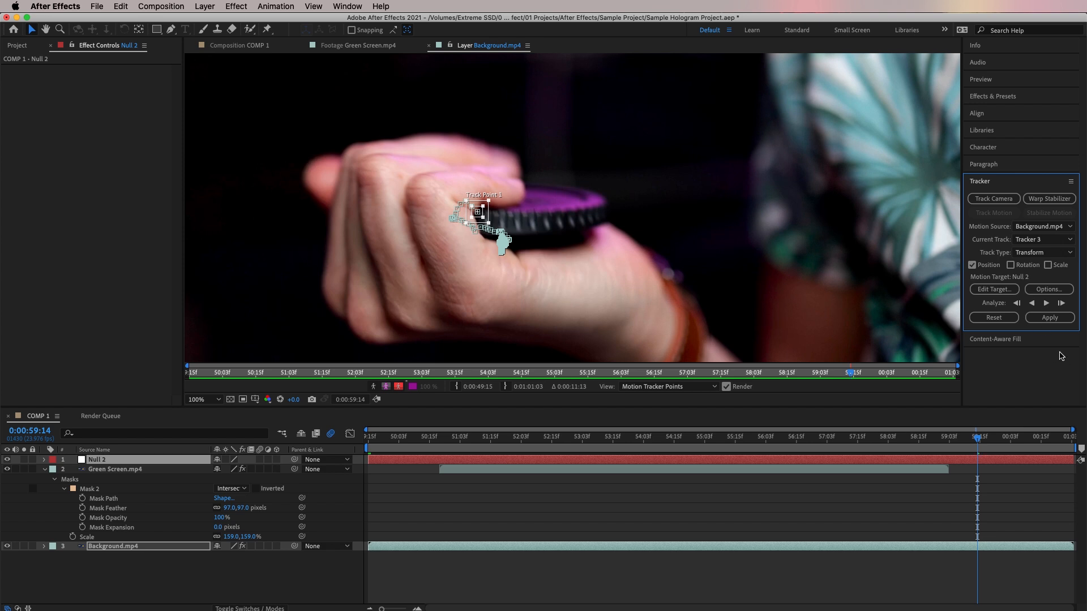
click(1048, 318)
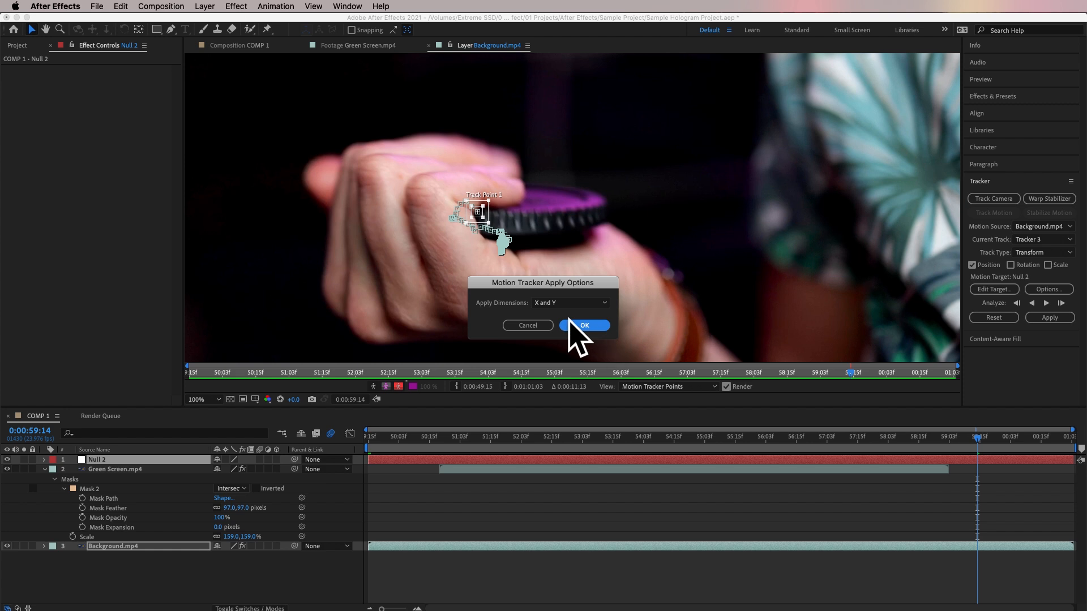
click(583, 325)
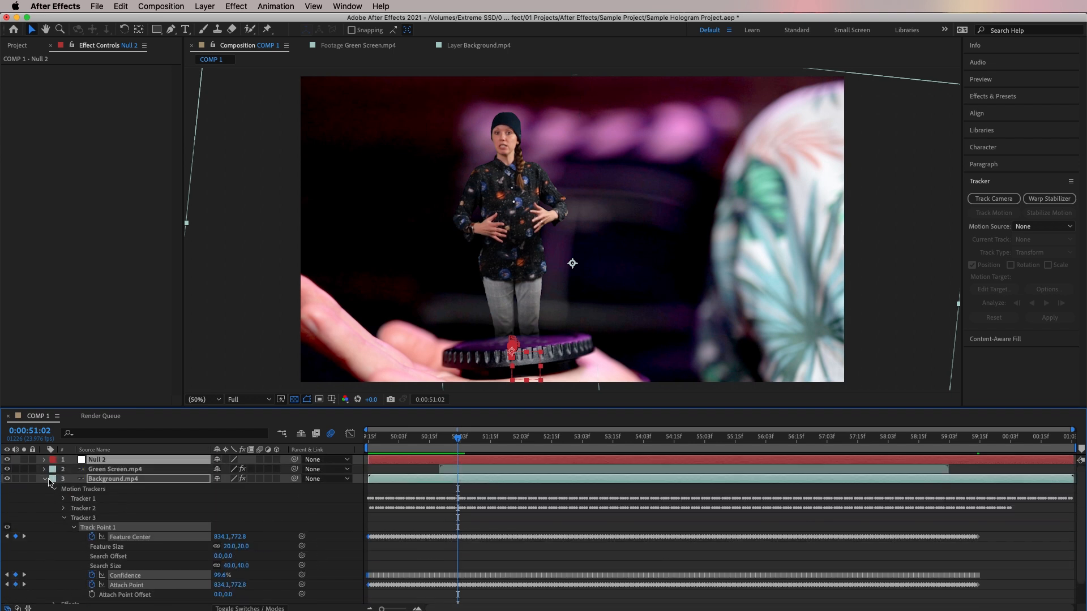
Collapse the Background.mp4 layer's tracker properties in the timeline.
click(50, 479)
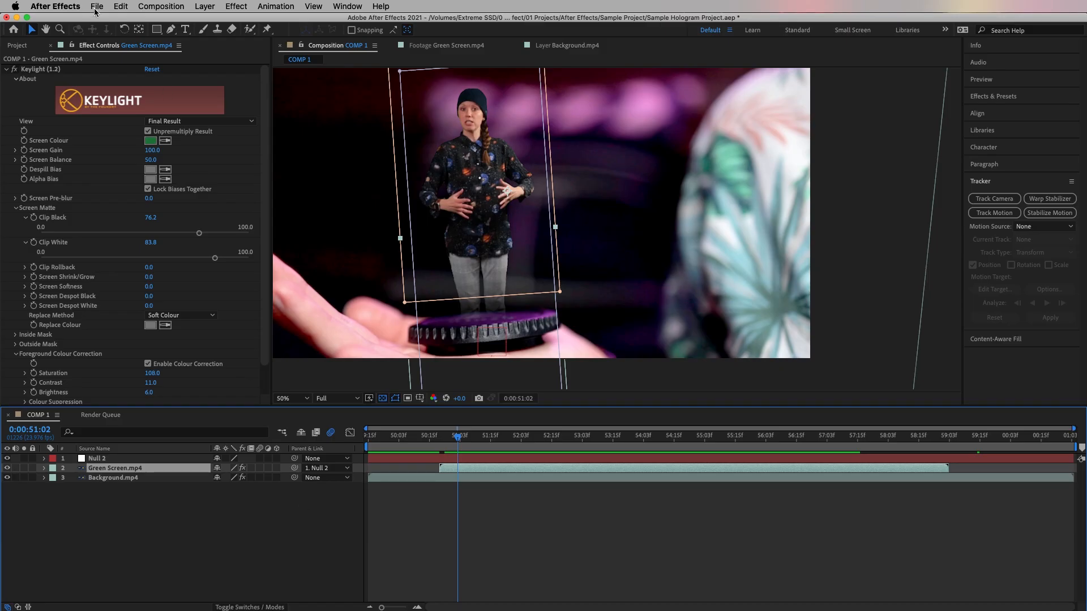
Run the ProductionCrate hologram script from a browsed script file.
click(96, 7)
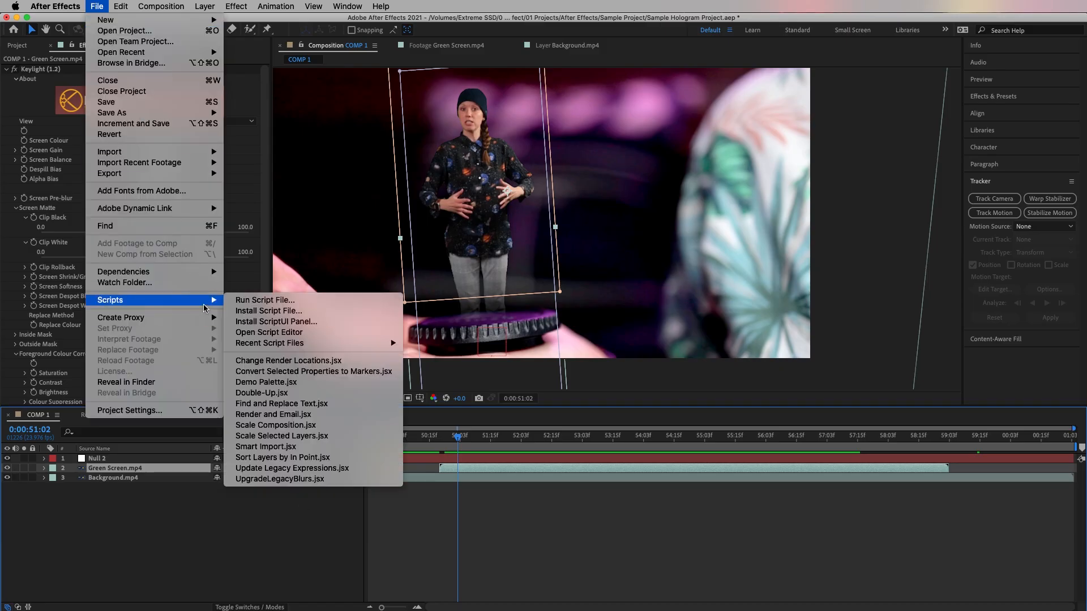
click(265, 300)
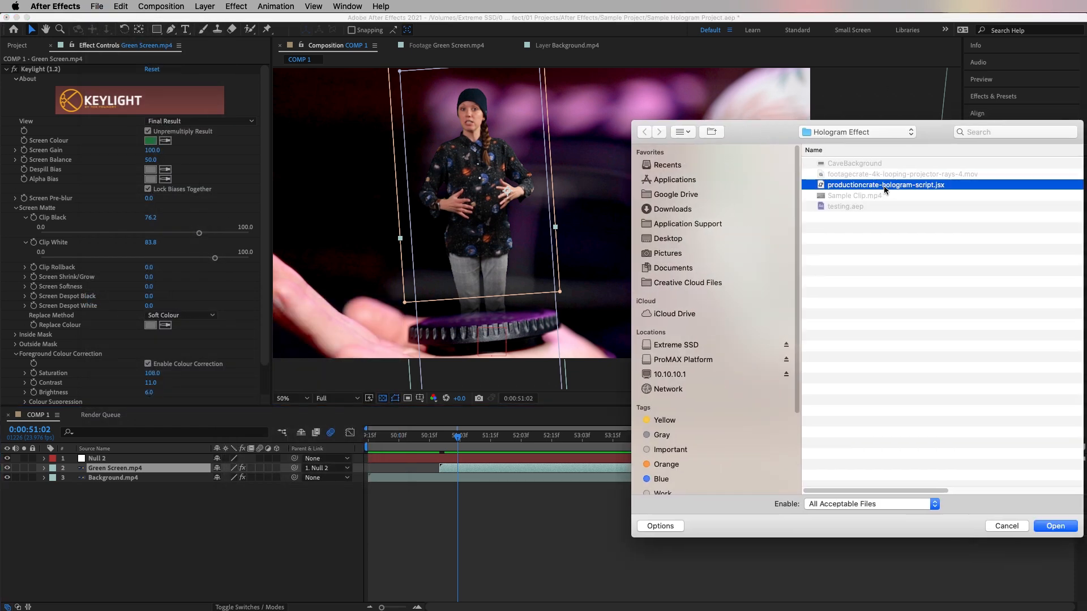
click(1054, 526)
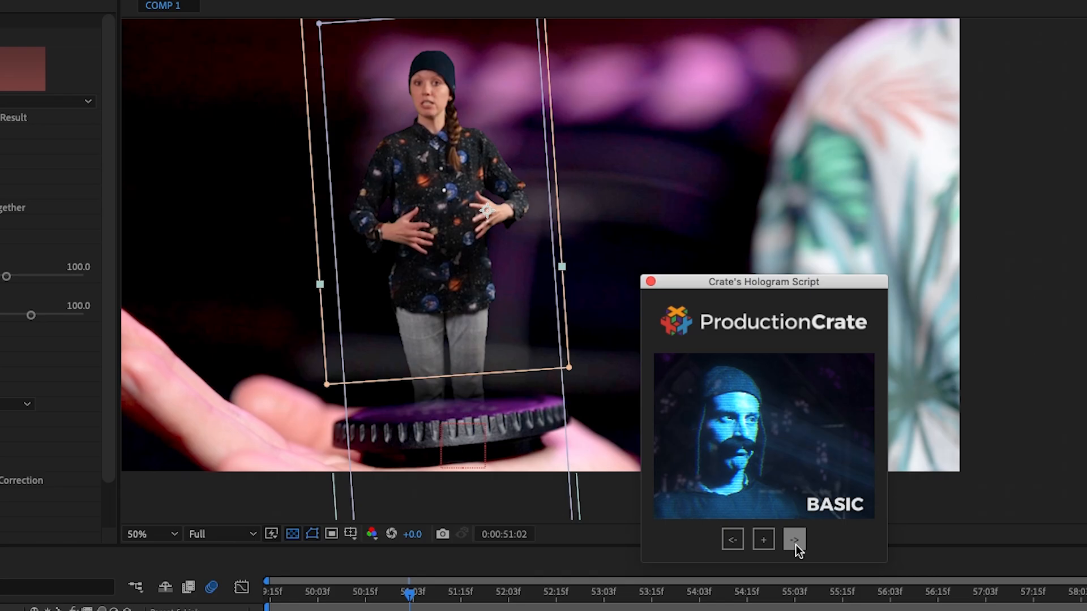
Cycle the hologram presets through Projector, Underwater and War Zone back to BASIC.
click(793, 539)
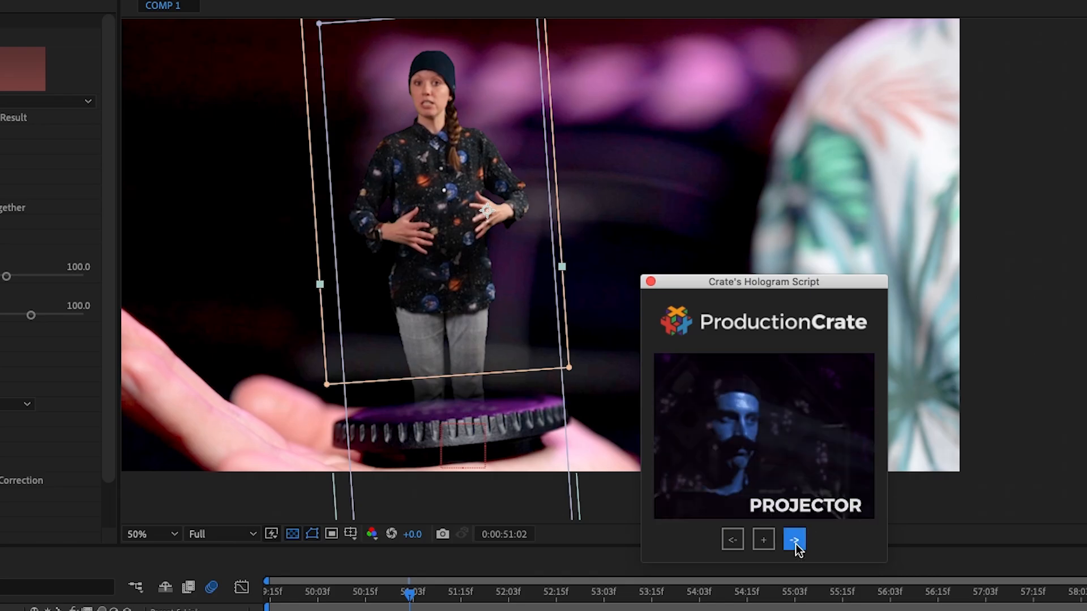
click(793, 540)
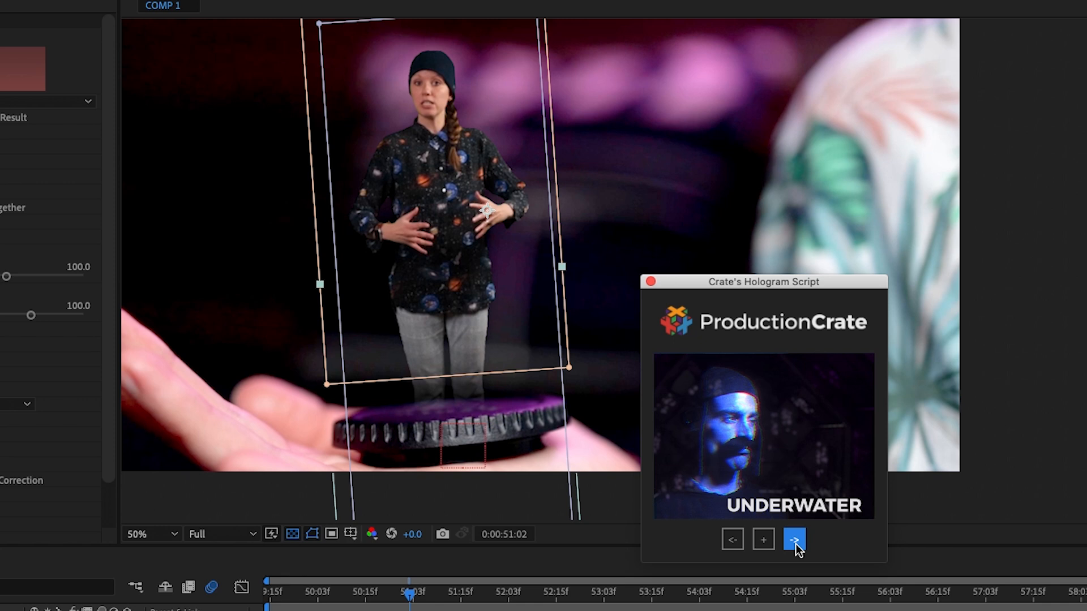
mouse_move(732, 539)
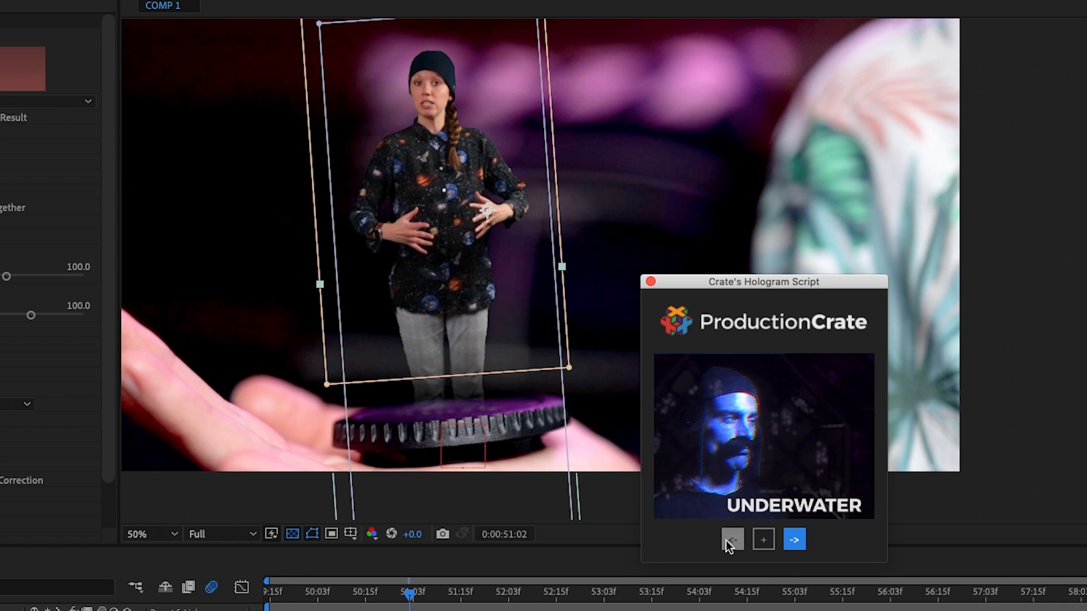
click(732, 539)
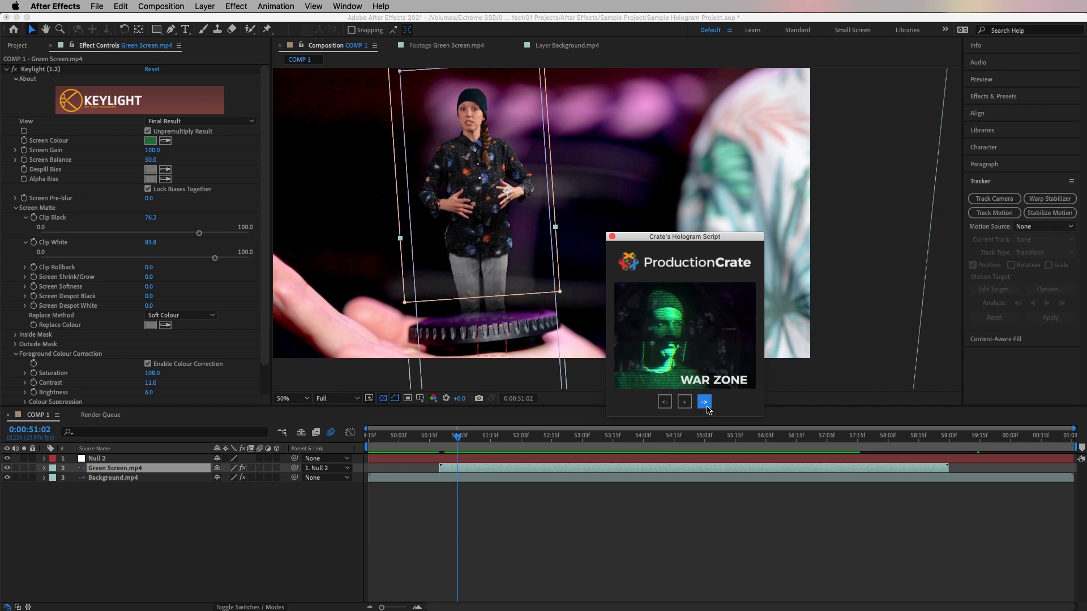
click(704, 402)
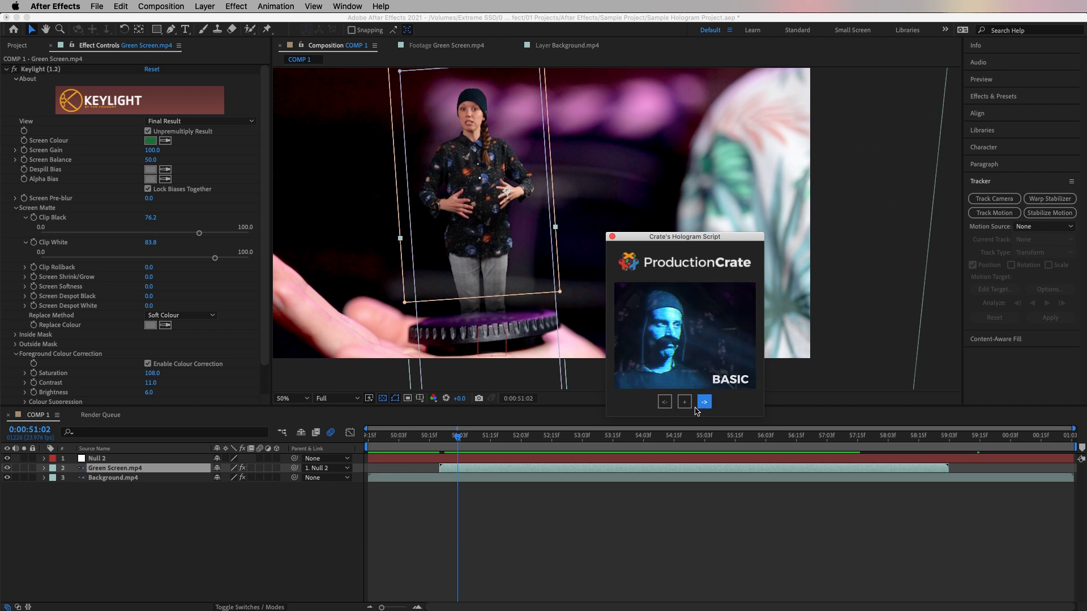
mouse_move(158, 472)
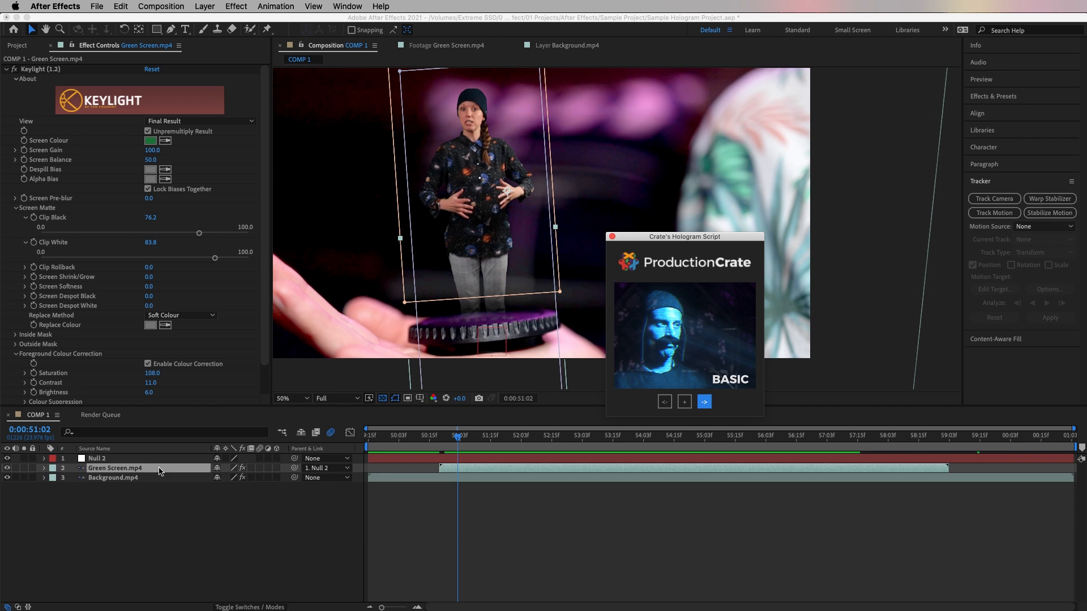
Apply the BASIC hologram preset to the green screen footage and move the script window aside.
click(703, 402)
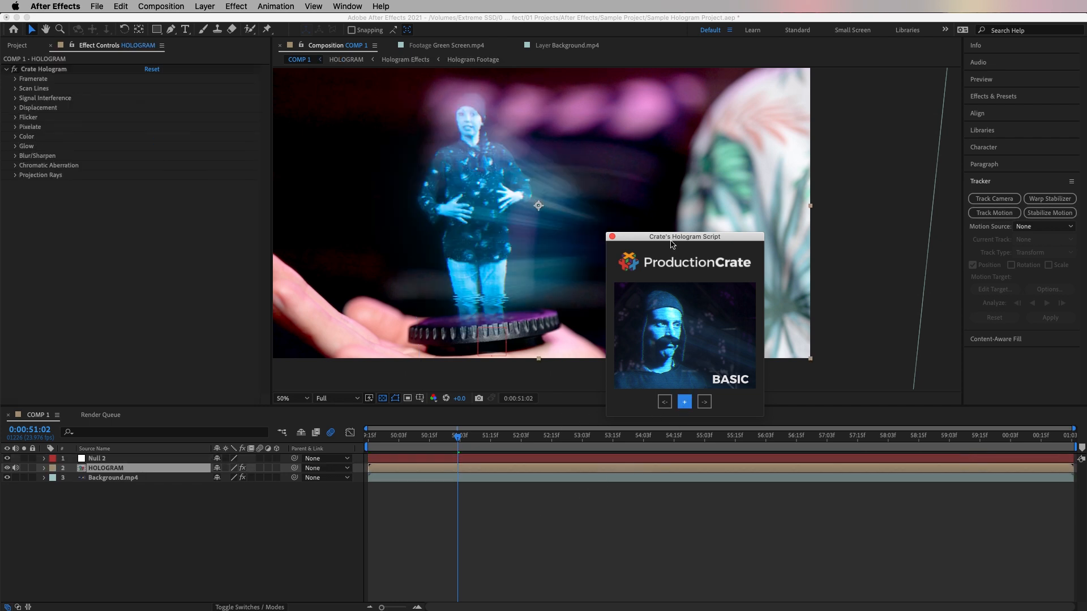
drag(684, 236, 895, 243)
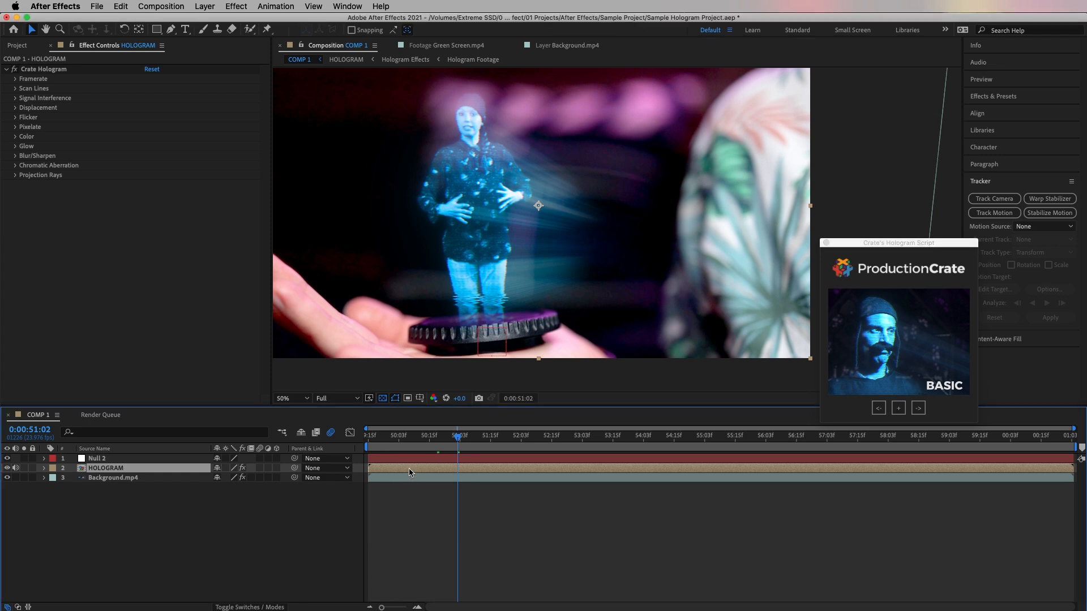
Scrub through time, set the viewer to Half resolution and play the hologram preview.
drag(458, 441, 444, 440)
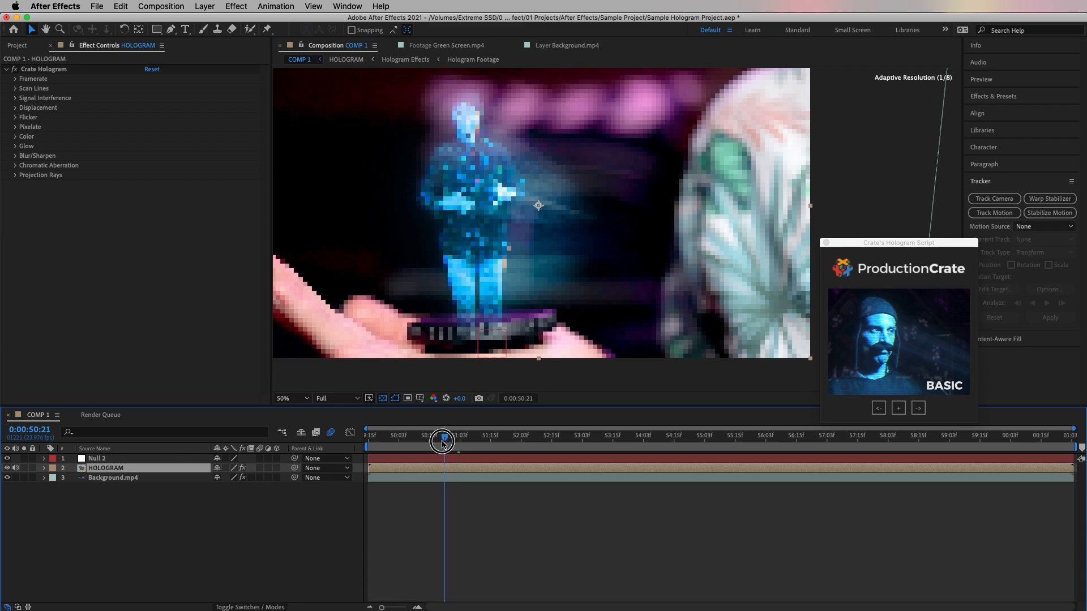
click(336, 398)
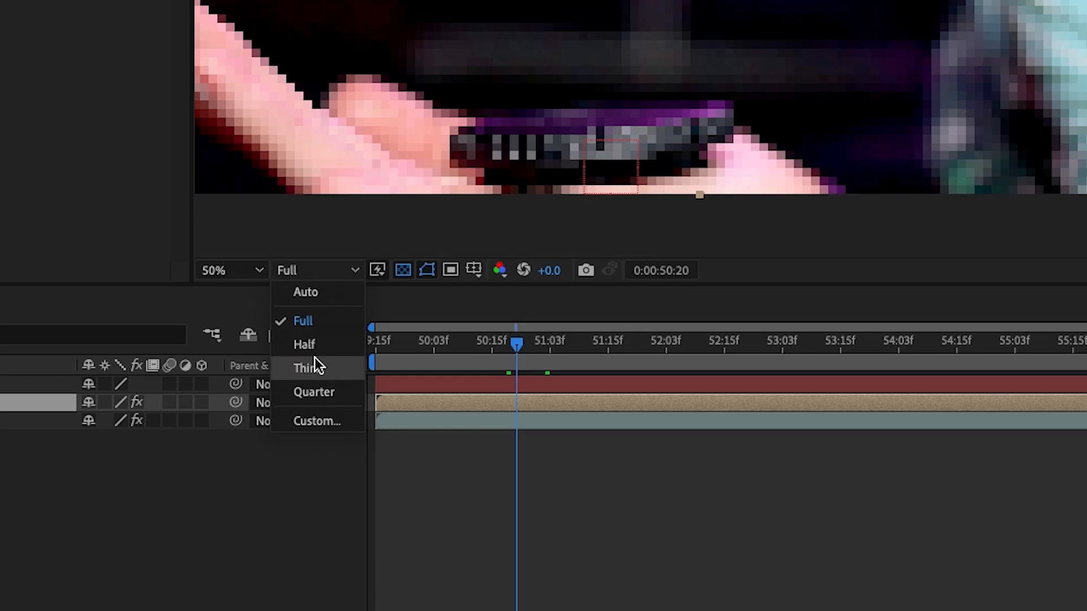
click(303, 345)
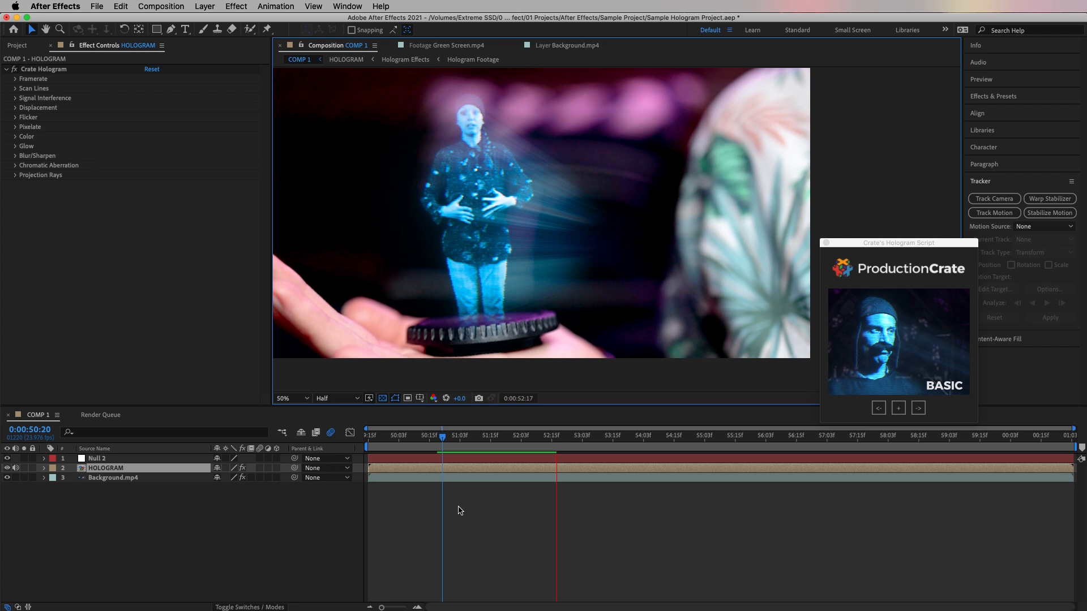
click(567, 435)
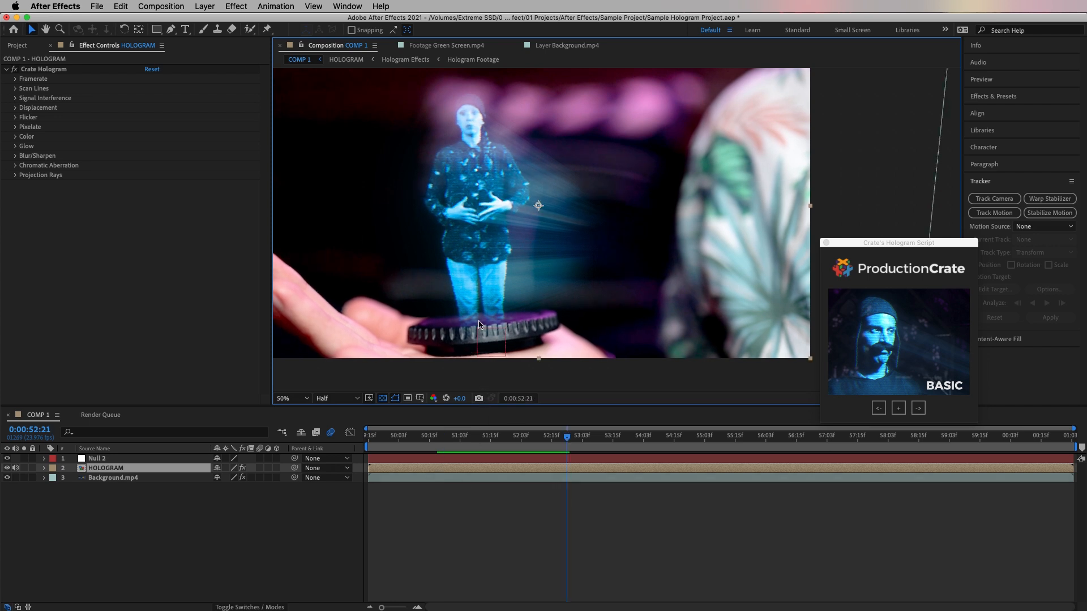
mouse_move(271, 474)
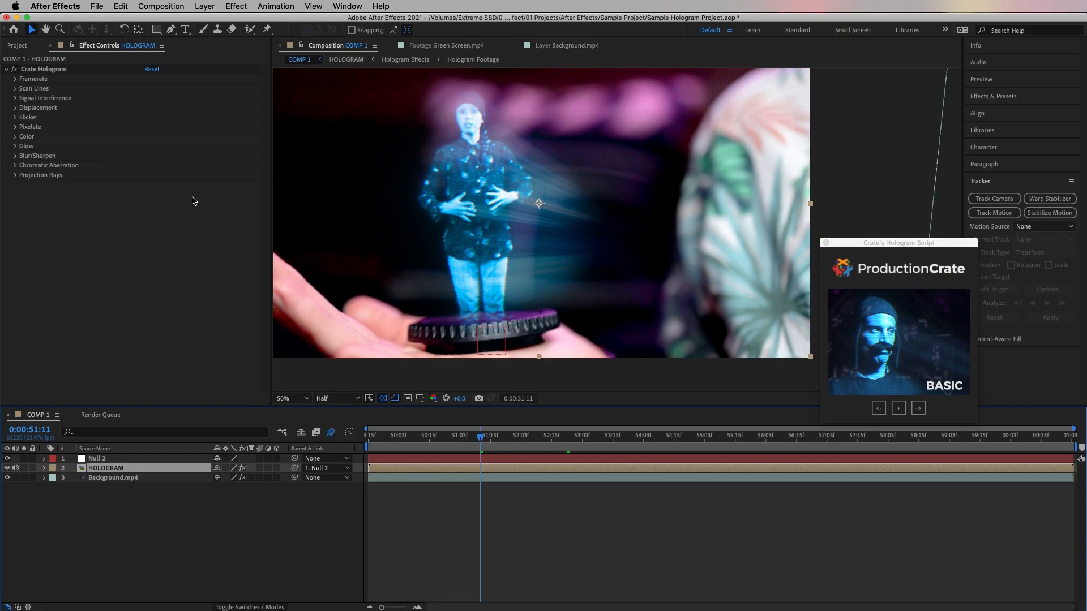
mouse_move(102, 277)
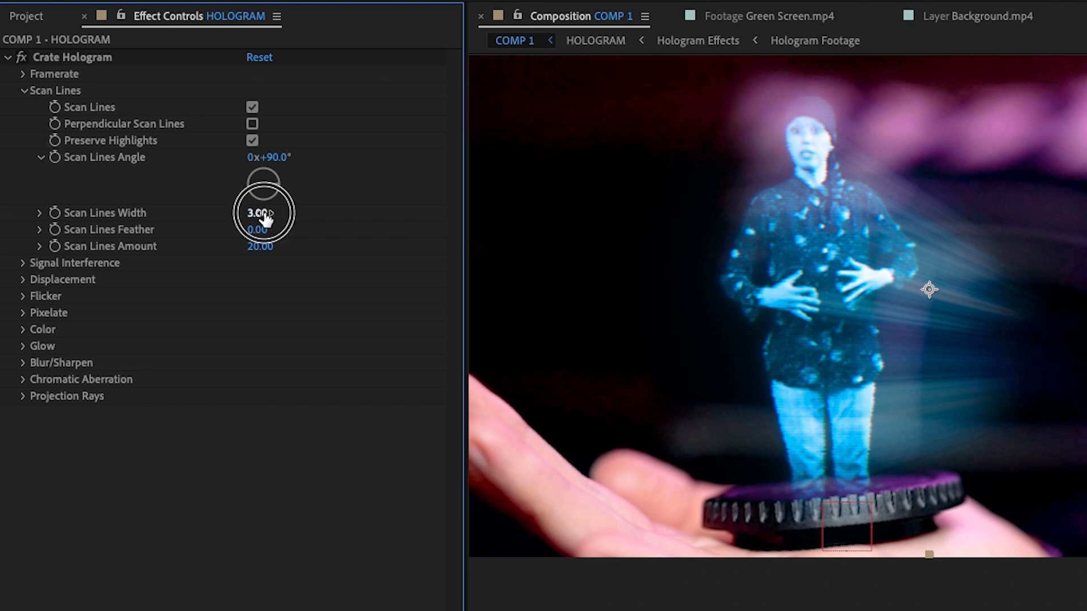
Scrub Scan Lines Width wider and narrower, then set it to 3.50.
drag(260, 213, 277, 228)
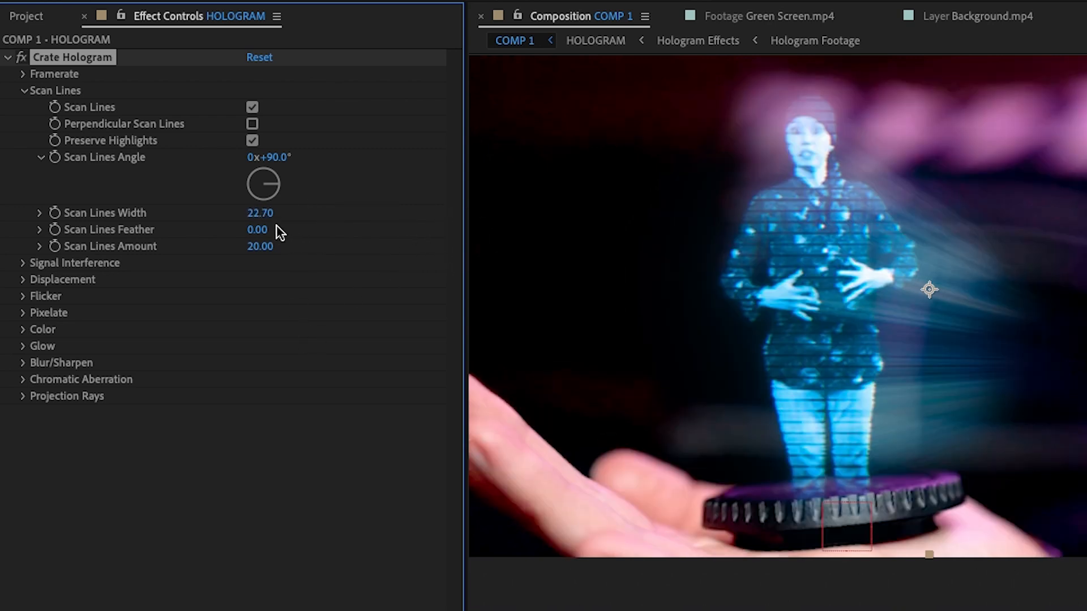
drag(260, 213, 242, 212)
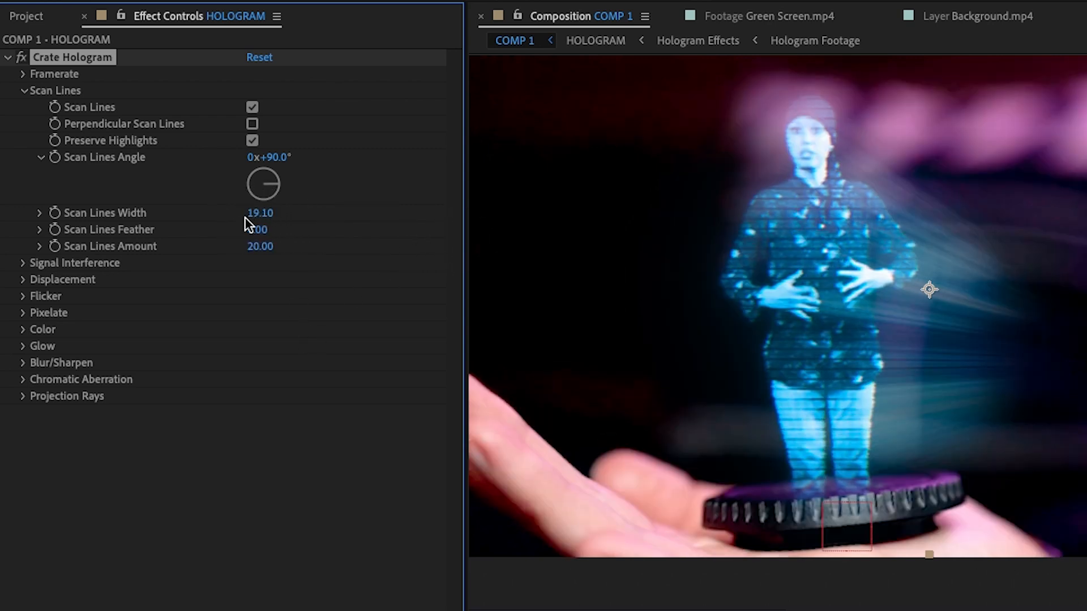
drag(259, 213, 236, 216)
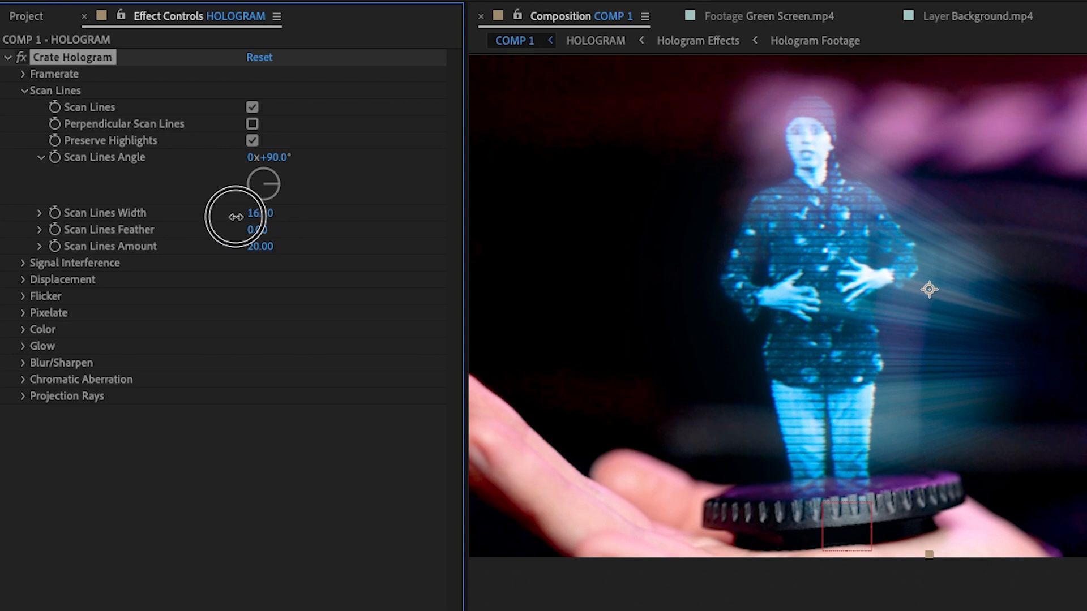
drag(259, 212, 246, 213)
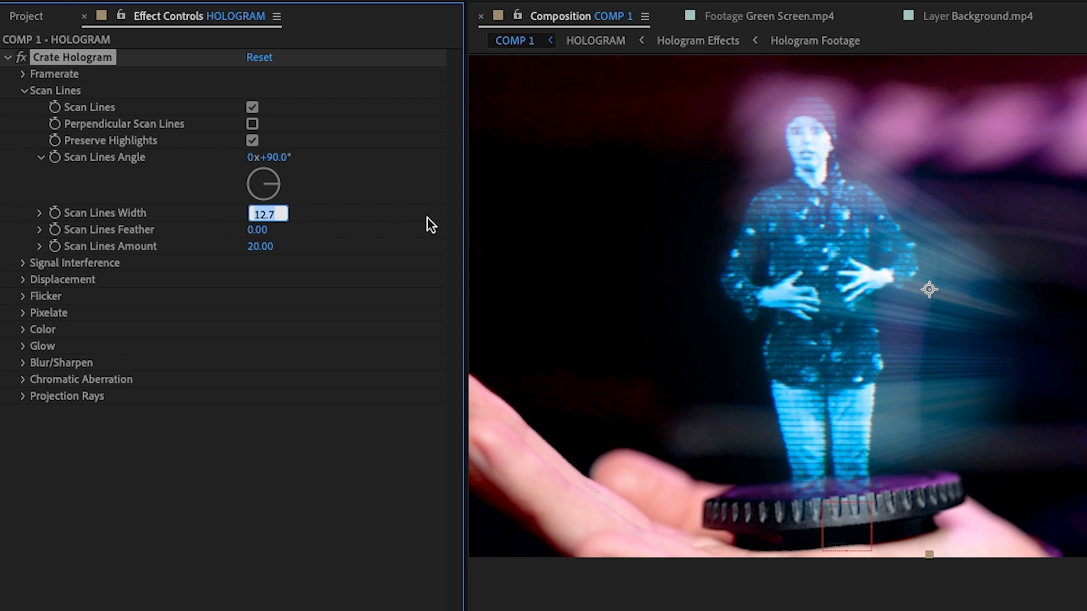
text(3.50)
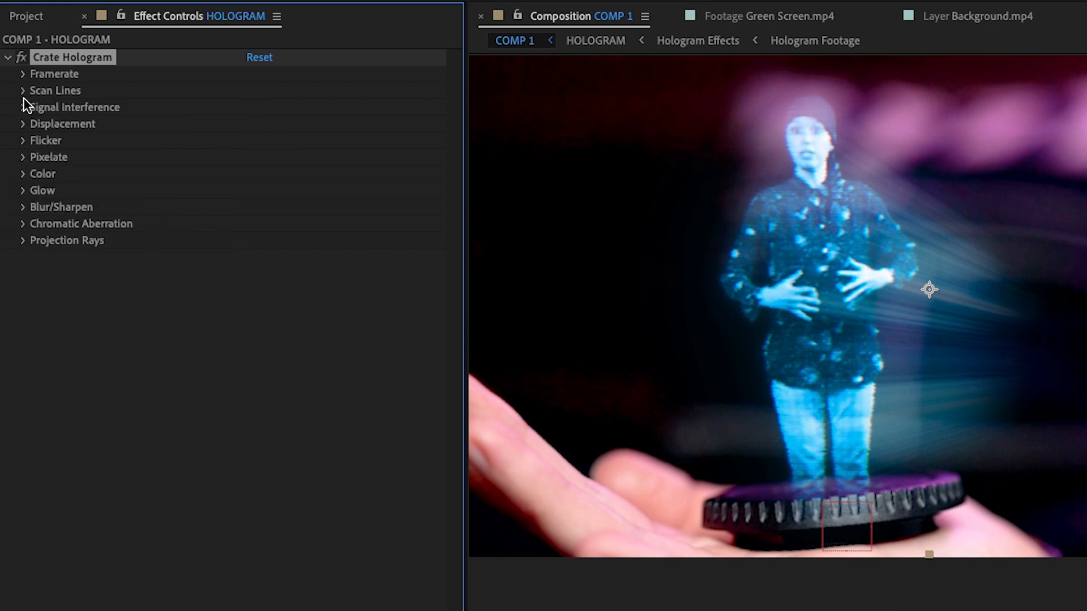
Expand Displacement and edit Large Displacement Amount to 5.
click(23, 123)
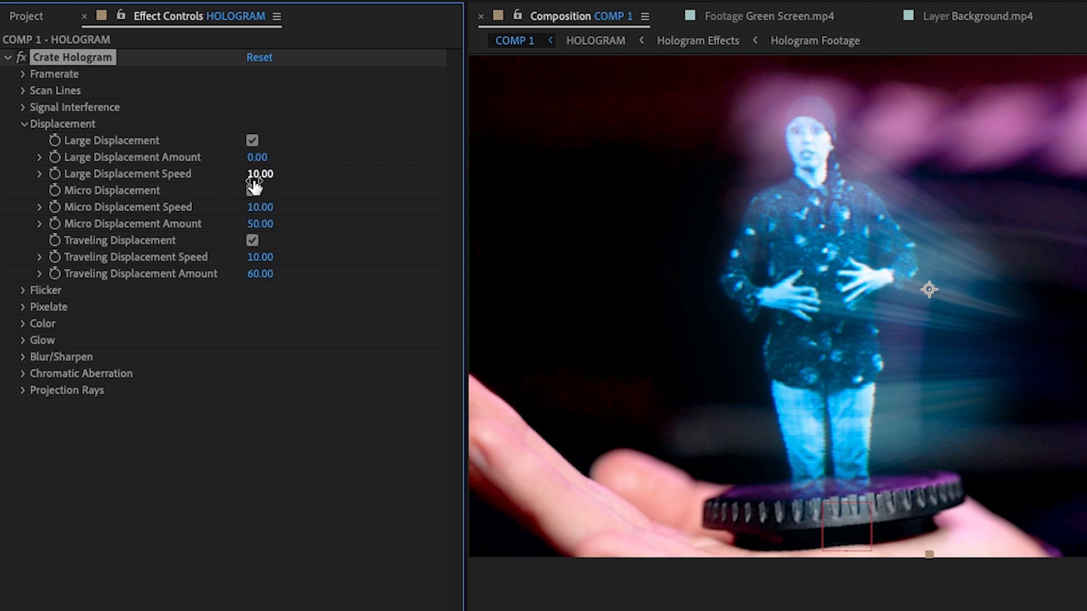
double_click(257, 157)
text(5)
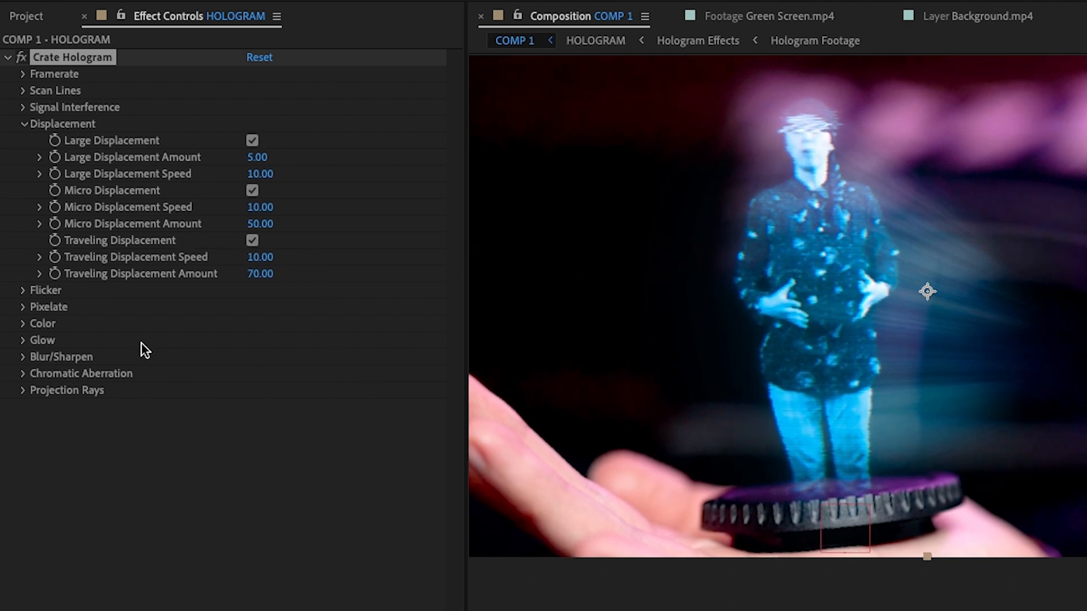
click(23, 124)
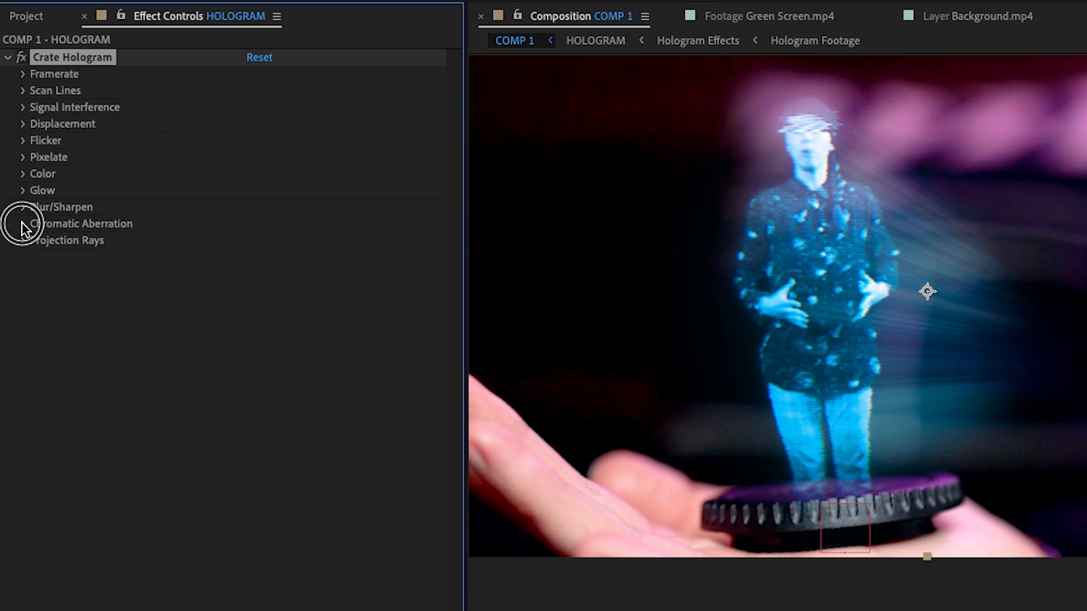
click(22, 223)
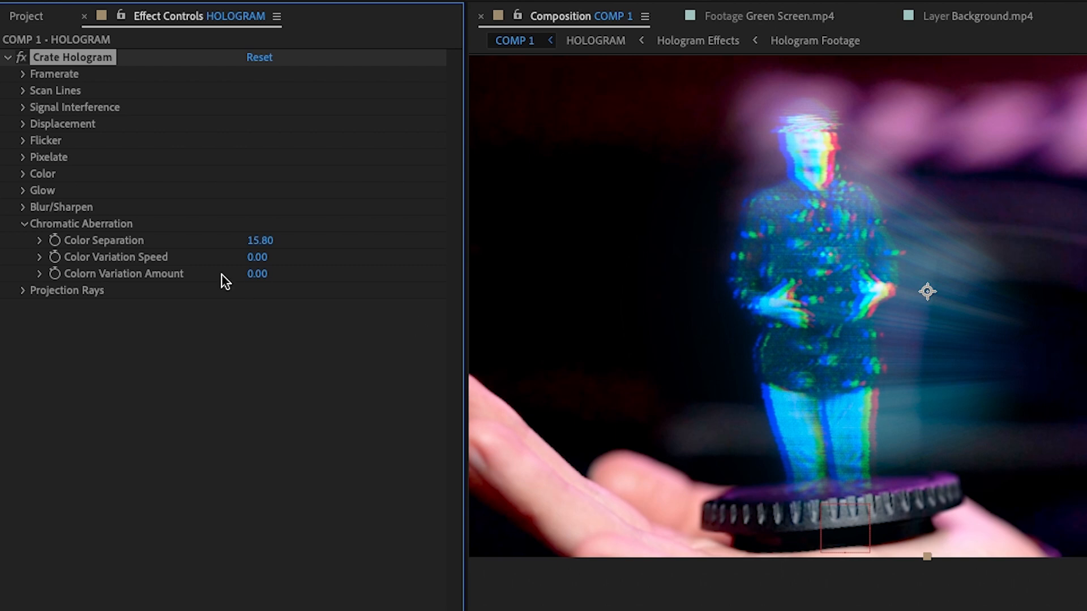
drag(259, 240, 250, 240)
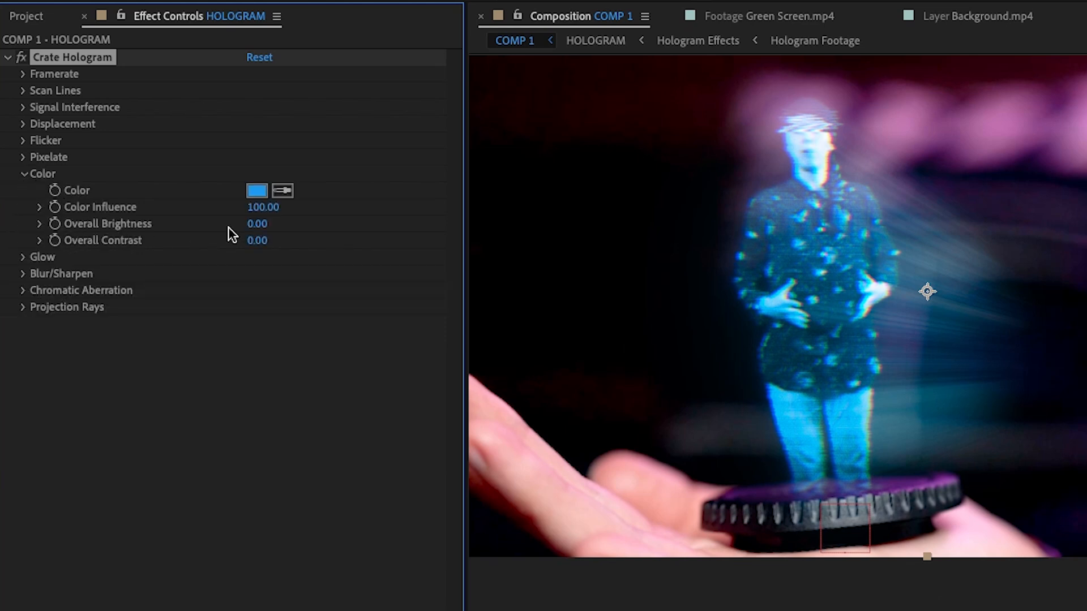
click(256, 190)
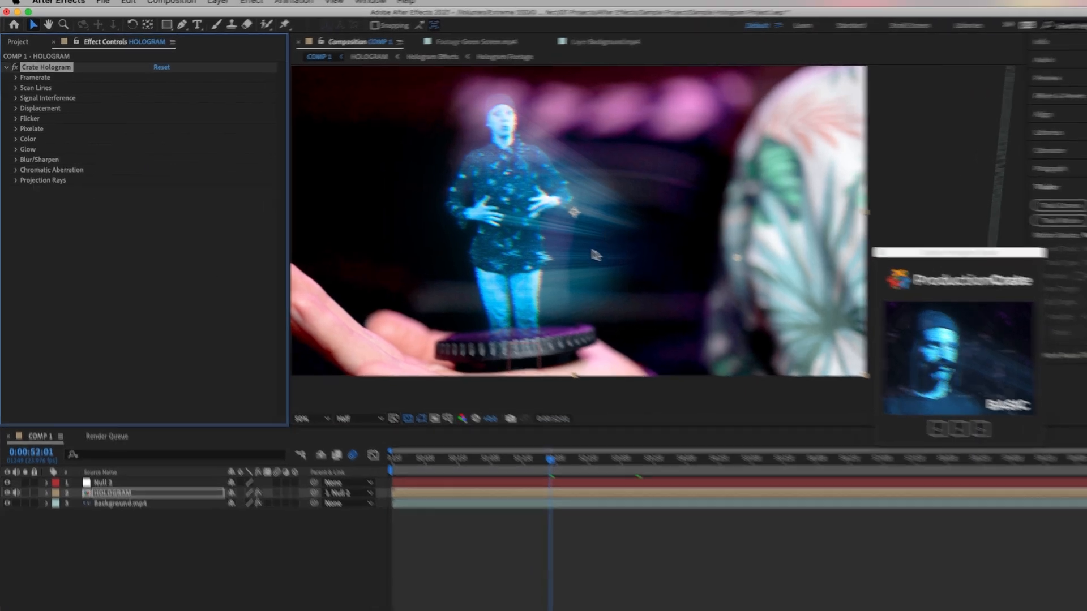
Expand Projection Rays and drag its Origin point to the frame's top-left corner.
click(15, 180)
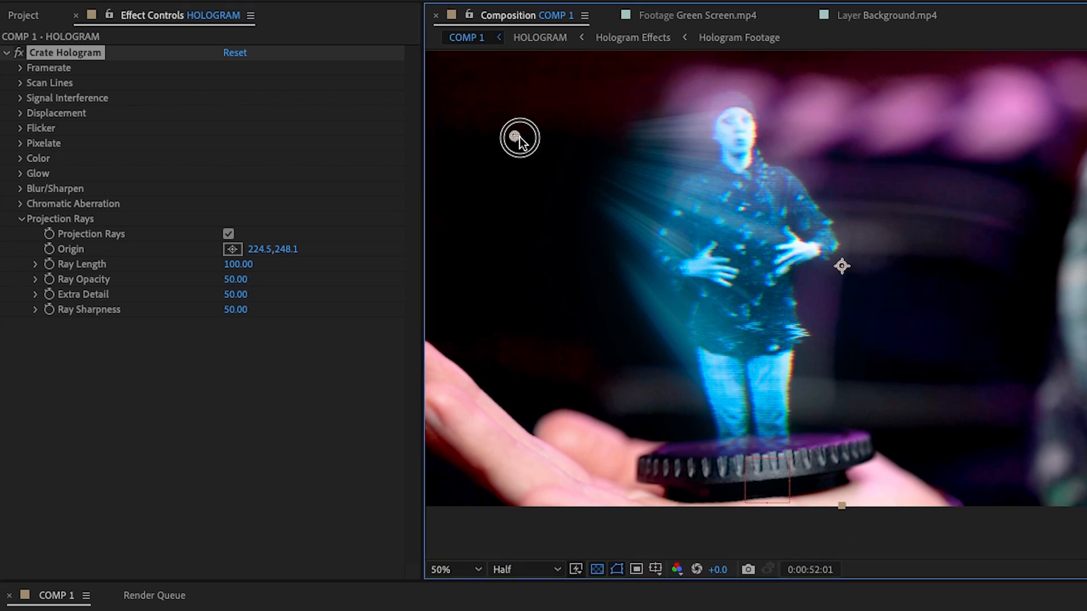
drag(519, 137, 756, 453)
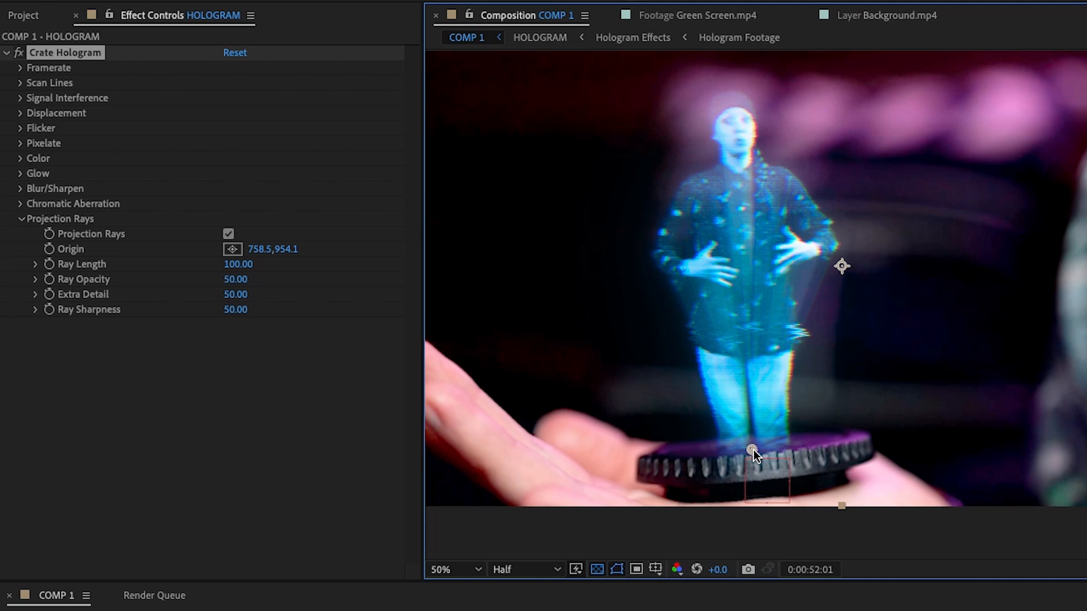
click(752, 453)
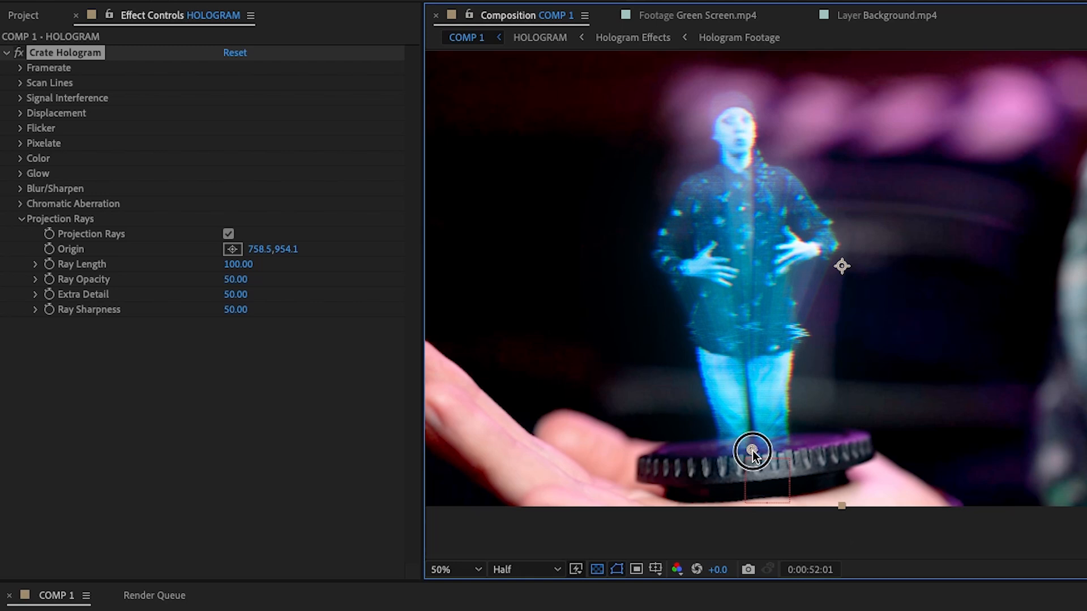
drag(752, 454, 455, 108)
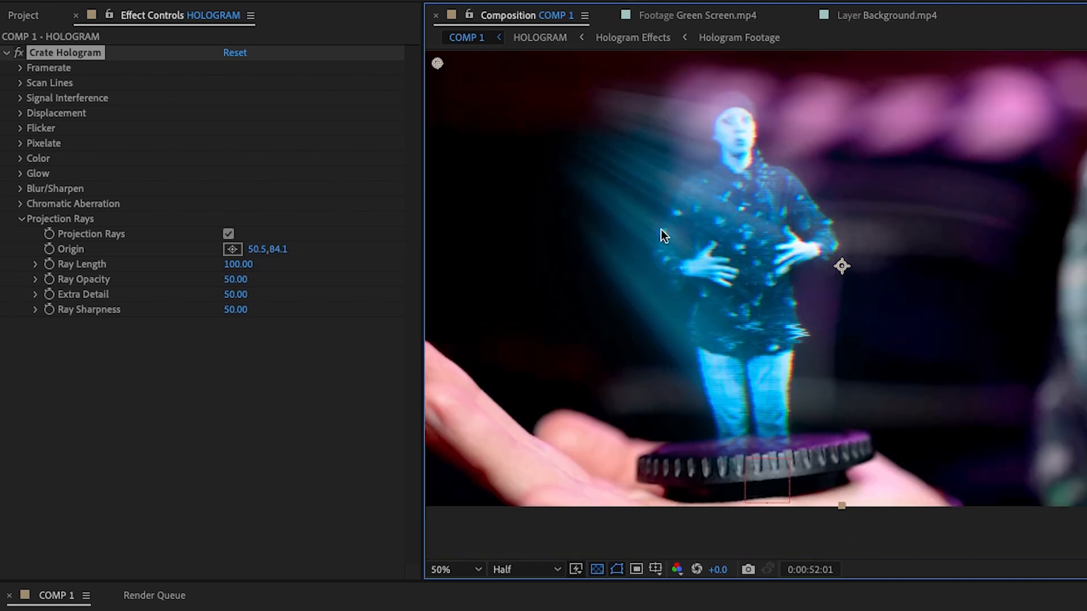
mouse_move(774, 363)
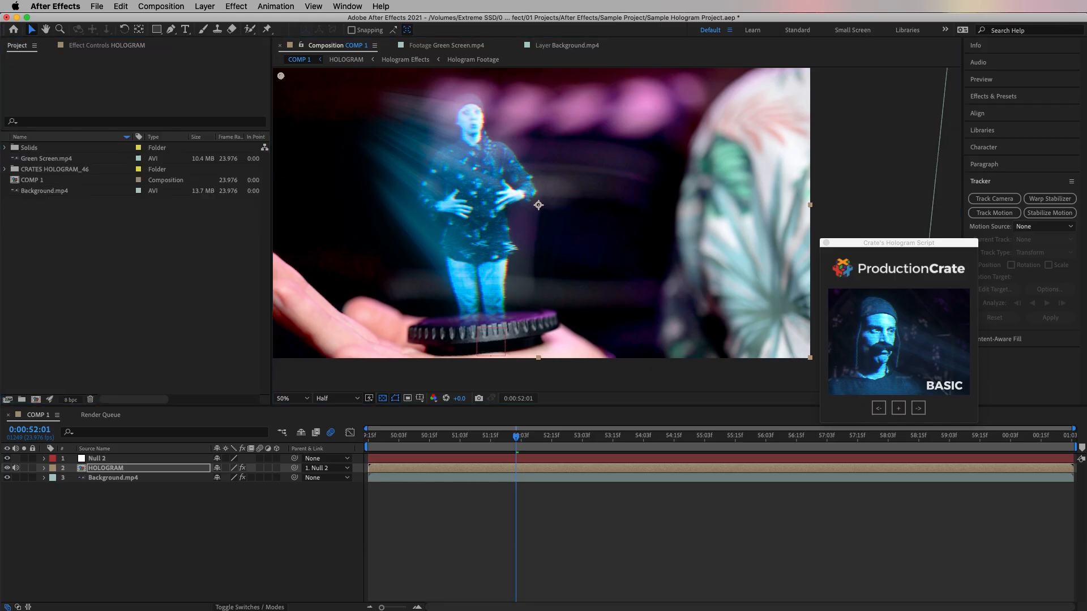
Show the HOLOGRAM layer's Crate Hologram effect settings in Effect Controls.
click(74, 169)
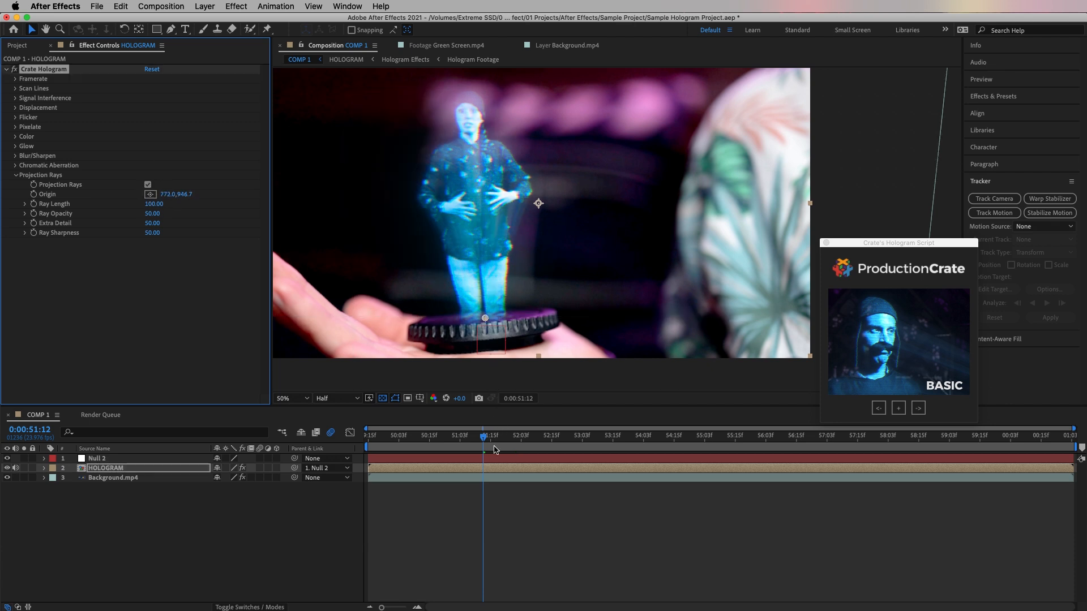
Inside the HOLOGRAM precomp, scrub the Rays layer's CC Radial Blur Amount.
click(493, 435)
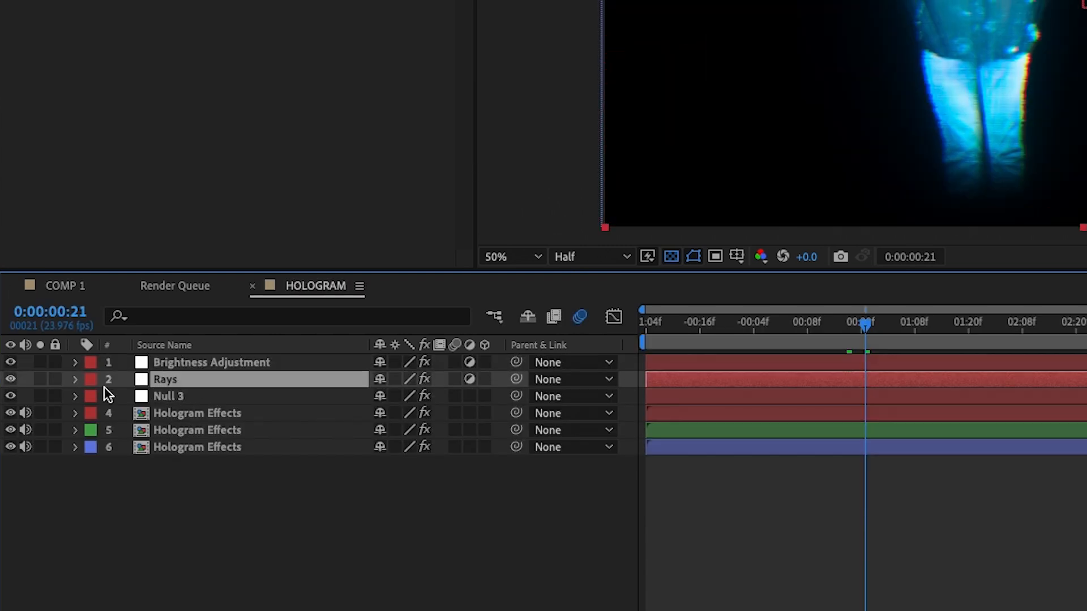
click(74, 380)
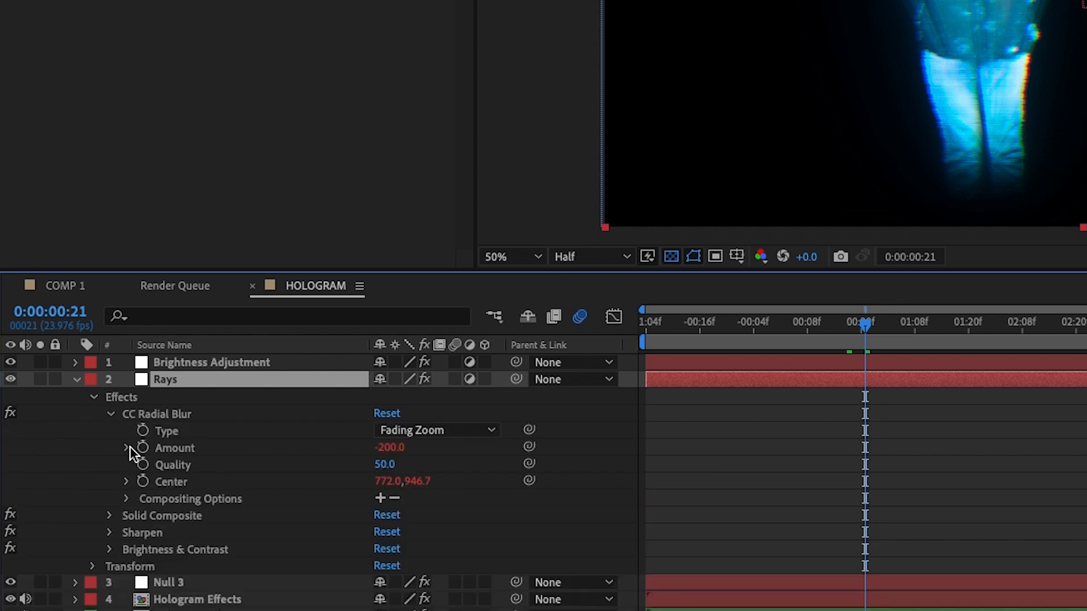
click(126, 448)
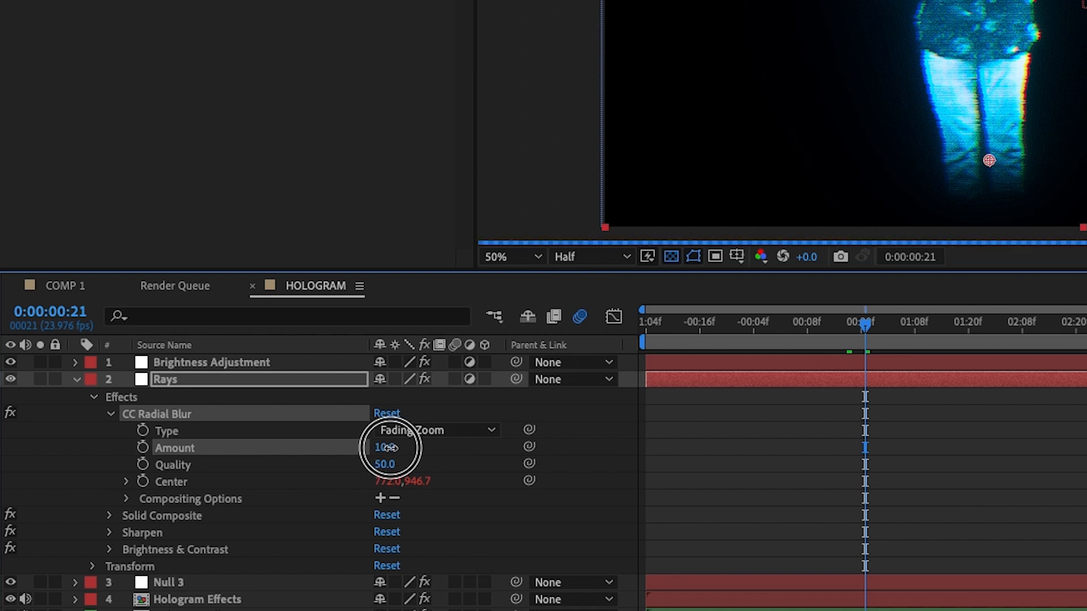
drag(388, 447, 384, 463)
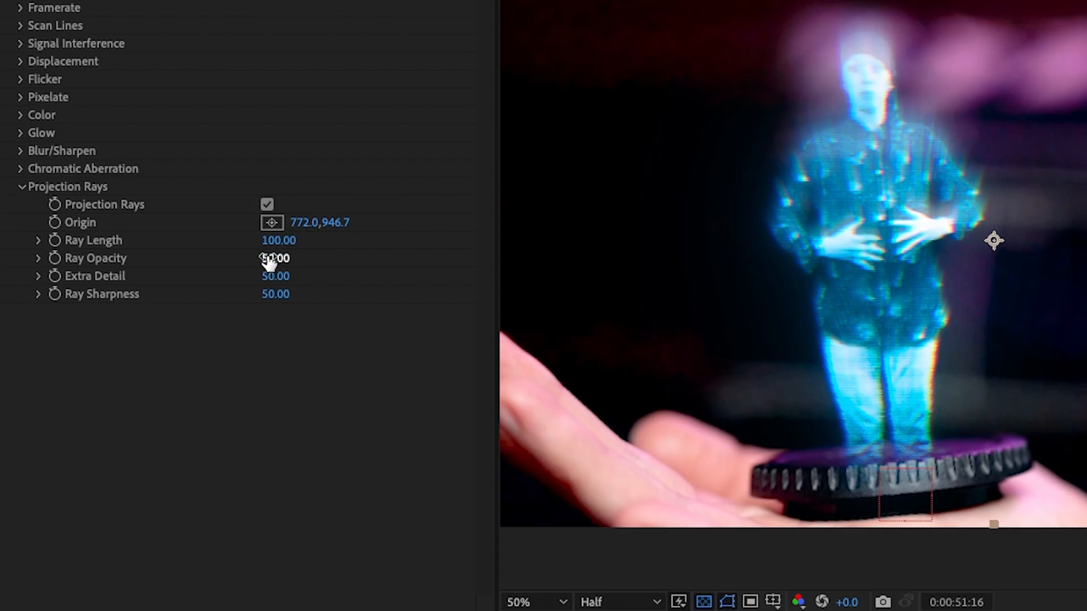
Lower the Projection Rays' Ray Opacity to 29 to dim the beams under the presenter.
drag(275, 258, 275, 258)
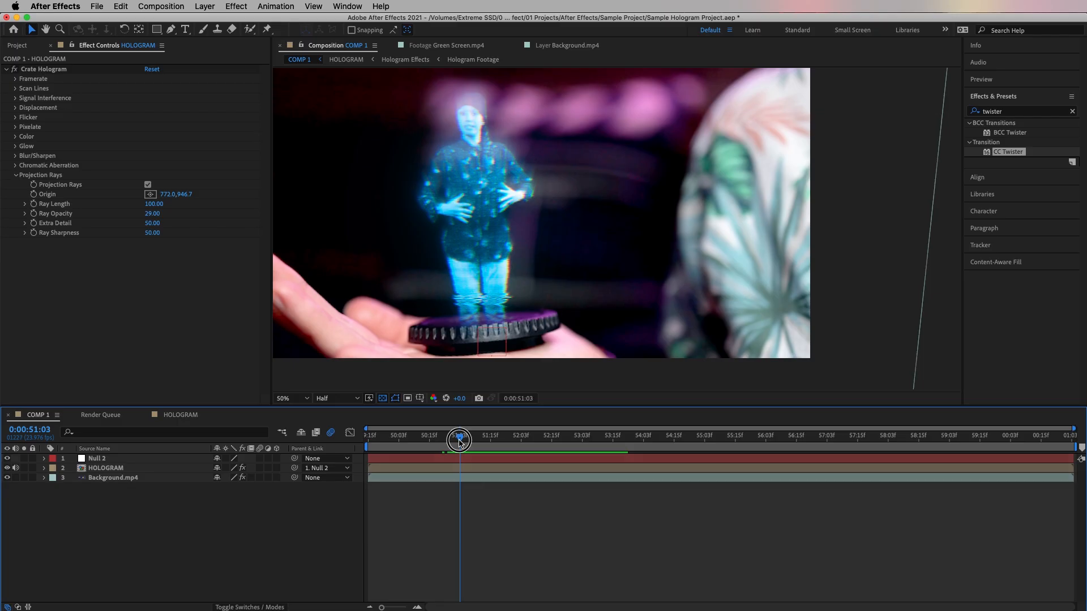
Position the playhead just before the hologram appears, around 0:00:50:21, for the opacity fade-in keyframes.
drag(458, 440, 464, 440)
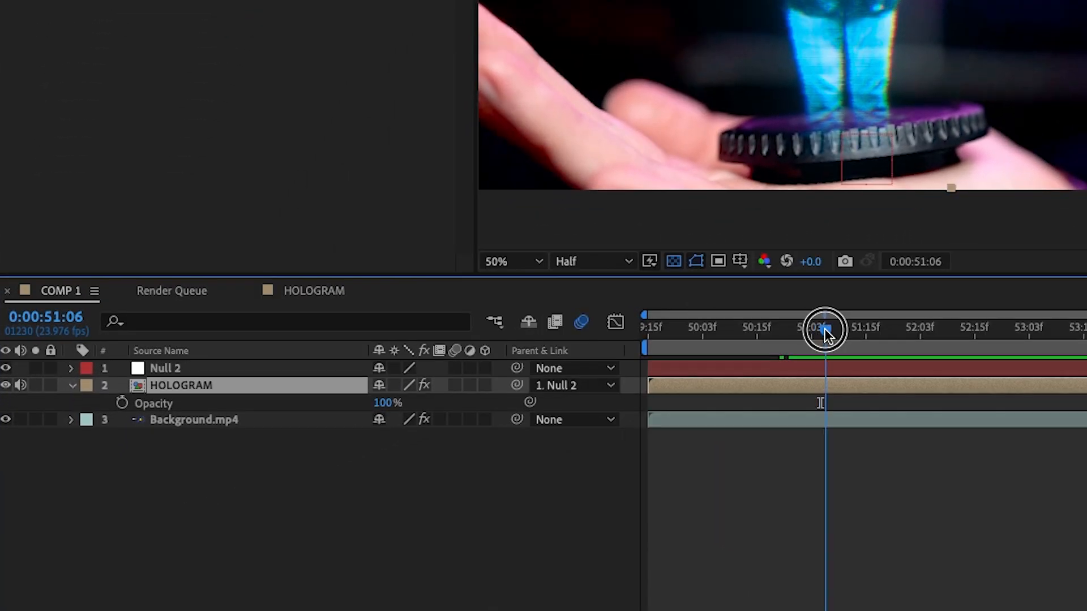
drag(824, 329, 784, 329)
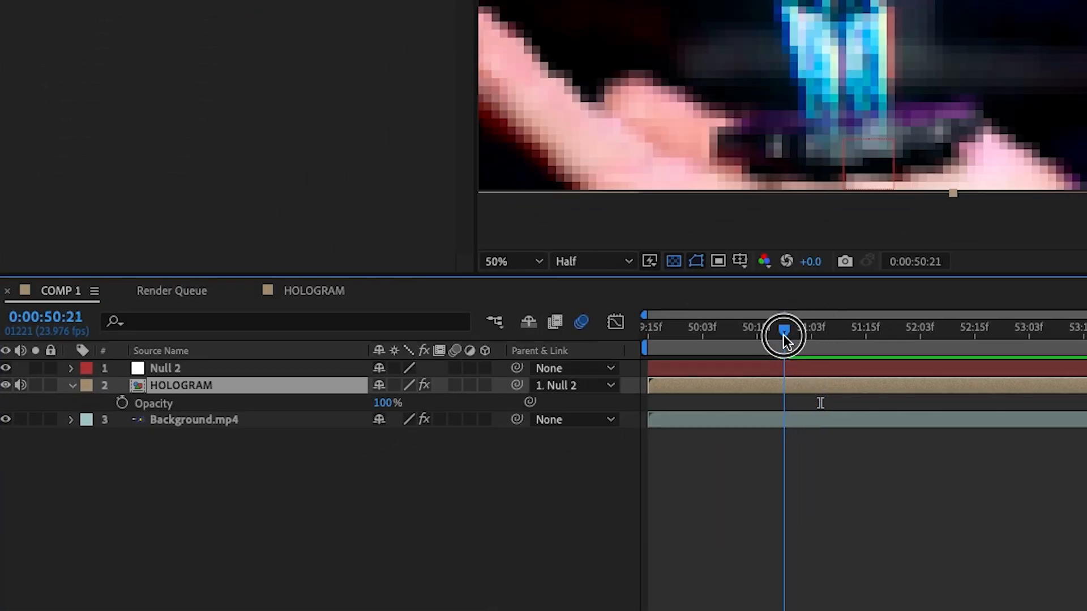
drag(784, 333, 797, 333)
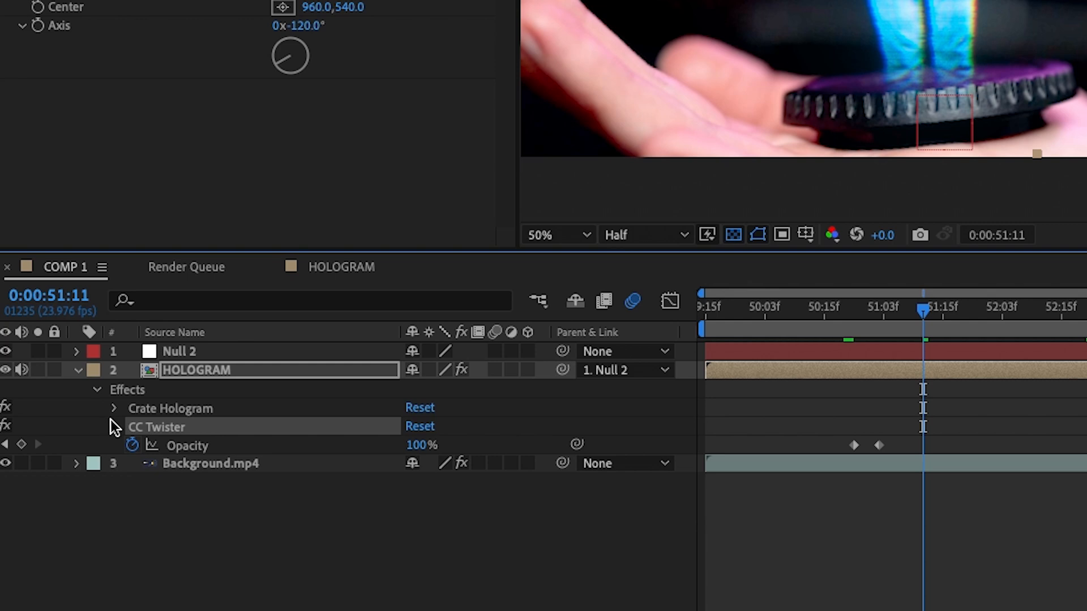
Keyframe CC Twister's Completion near 51 seconds and spin its Axis to 29x+340°.
click(114, 426)
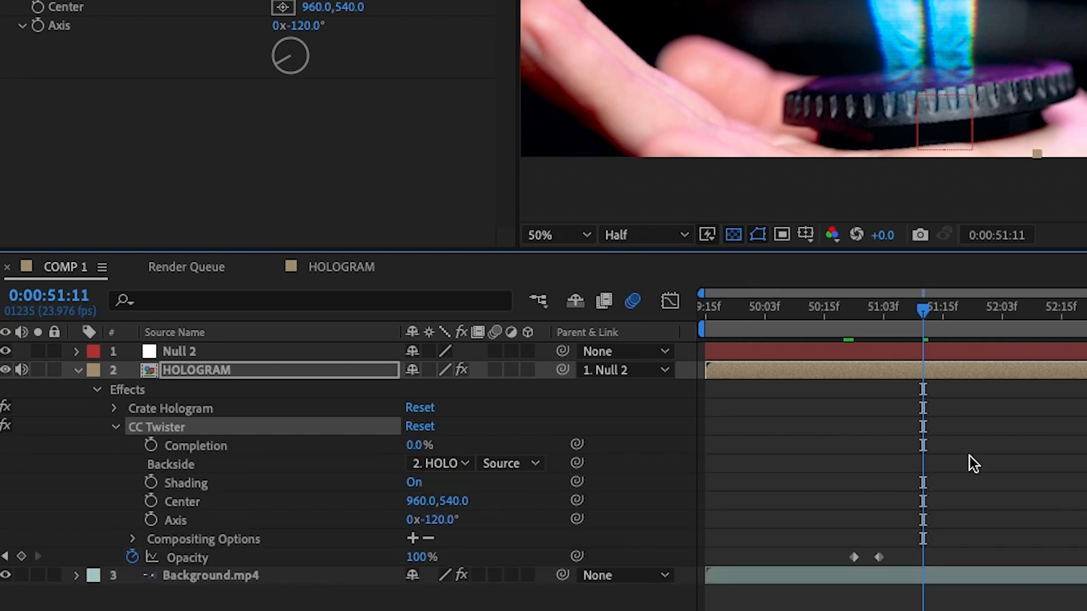
drag(922, 308, 877, 319)
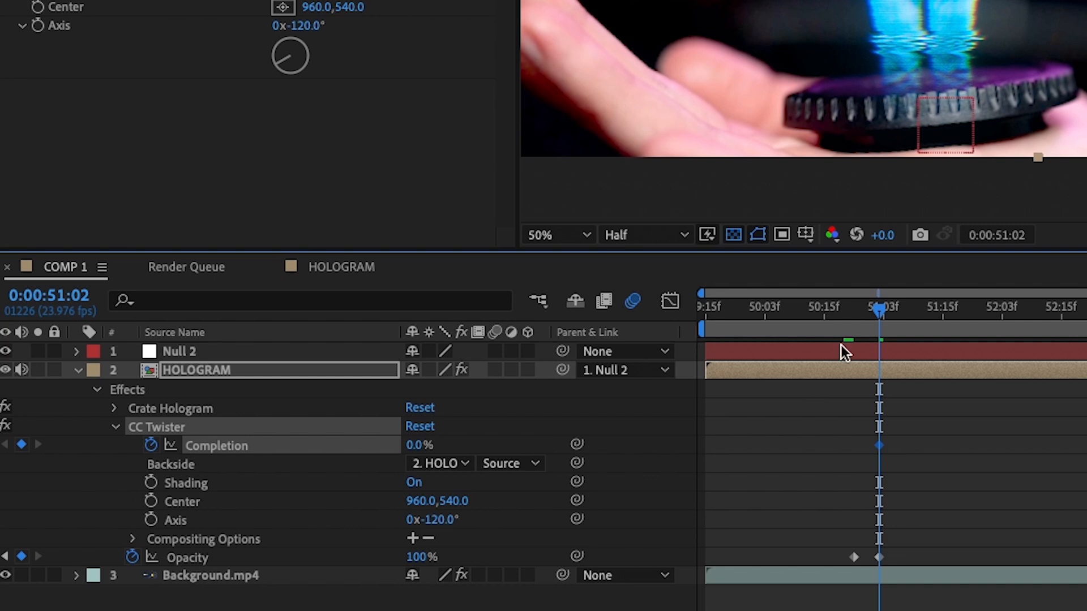
drag(879, 309, 858, 326)
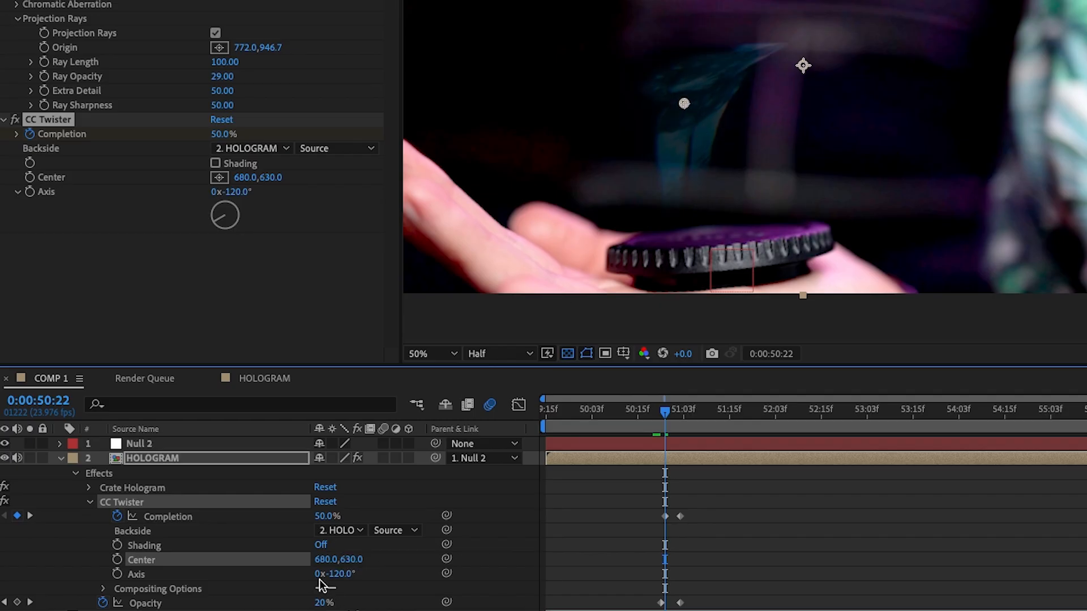
drag(339, 573, 326, 573)
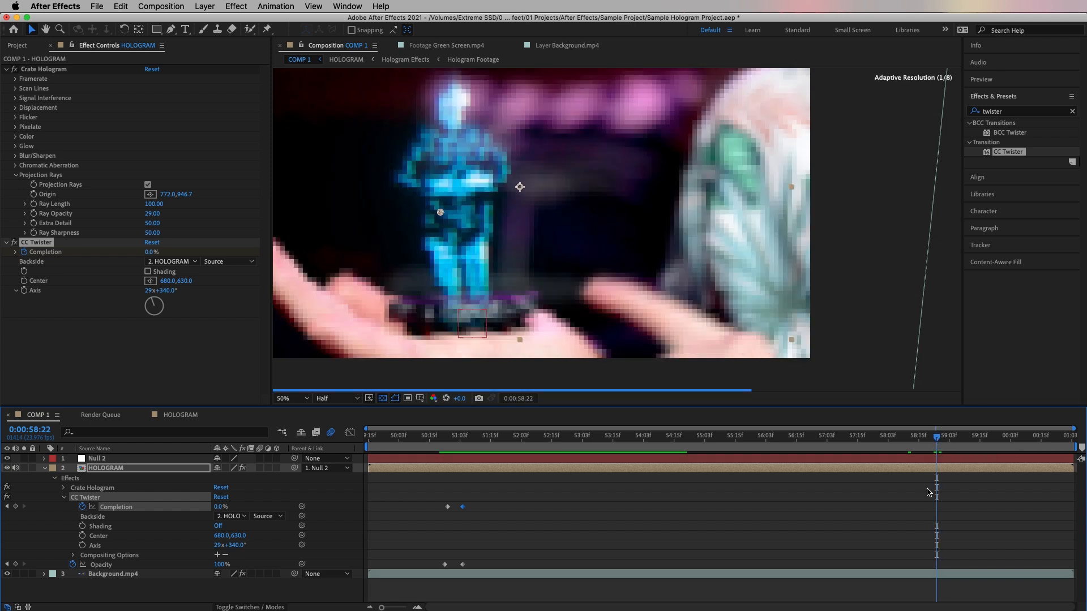
click(223, 564)
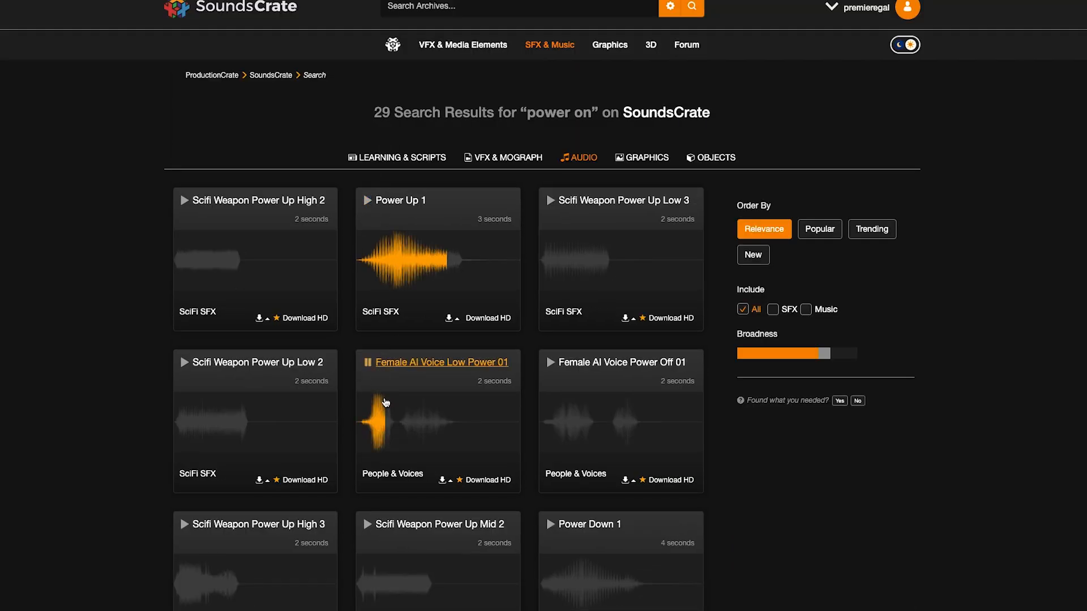
Search the SoundsCrate library for 'glitch' sound effects.
text(glitch)
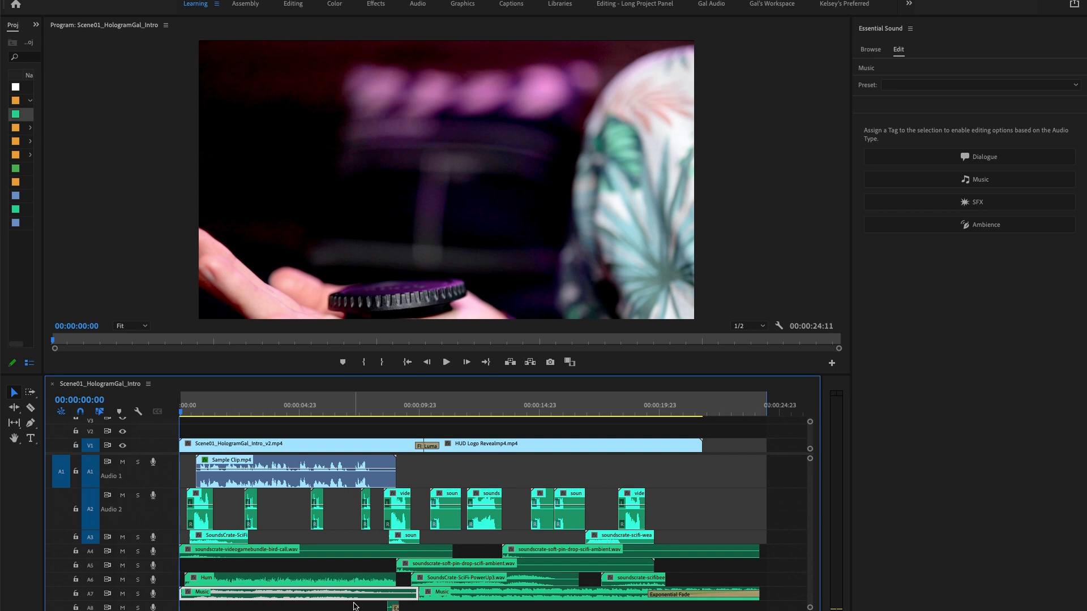
Keep the Over the Intercom dialogue preset on the Sample Clip.mp4 audio.
click(290, 469)
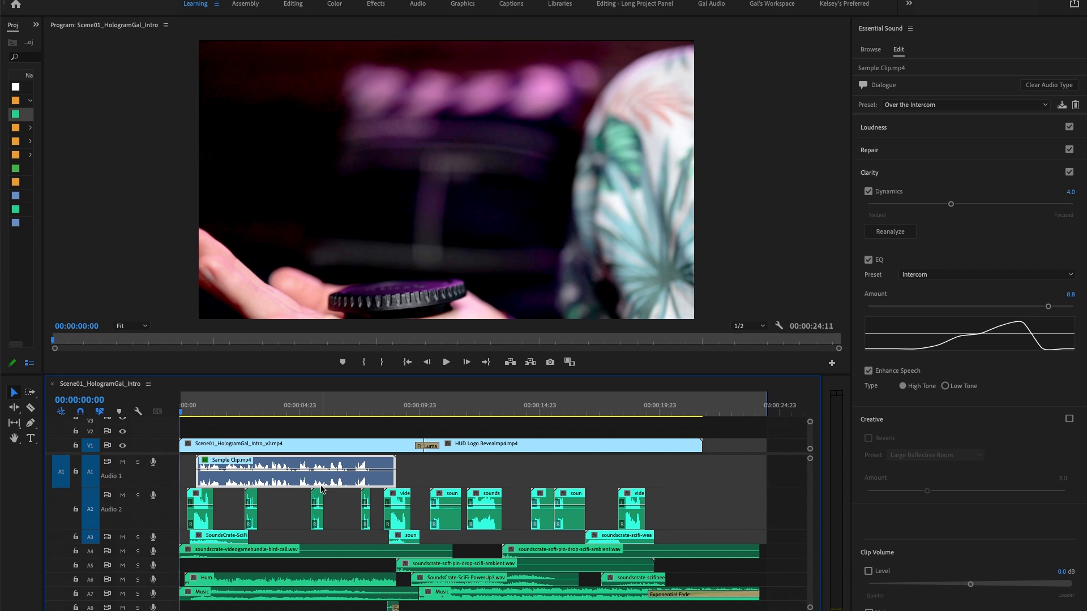
click(963, 105)
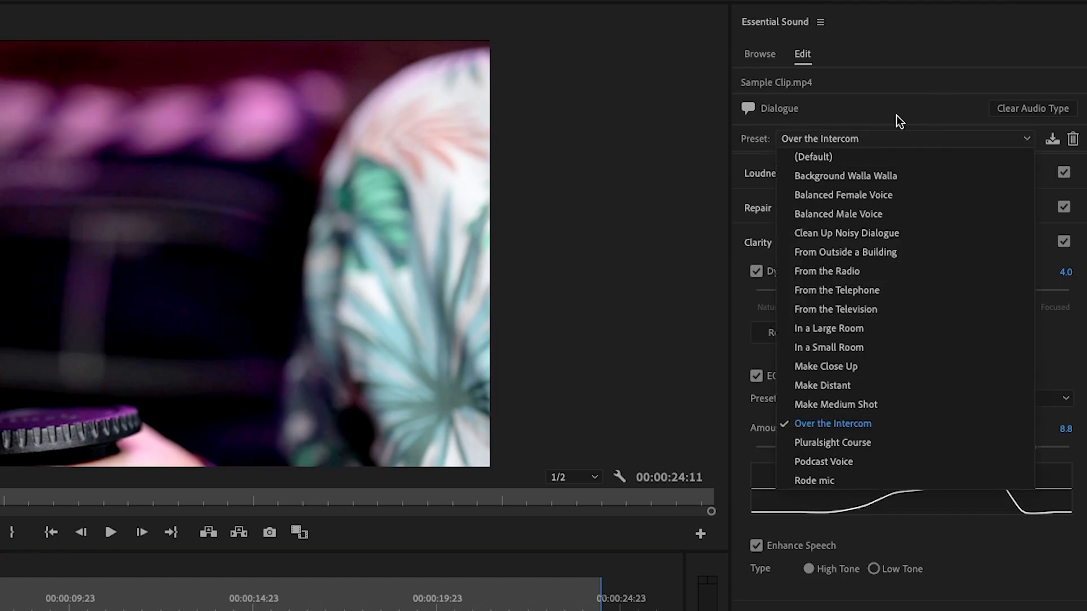
click(832, 423)
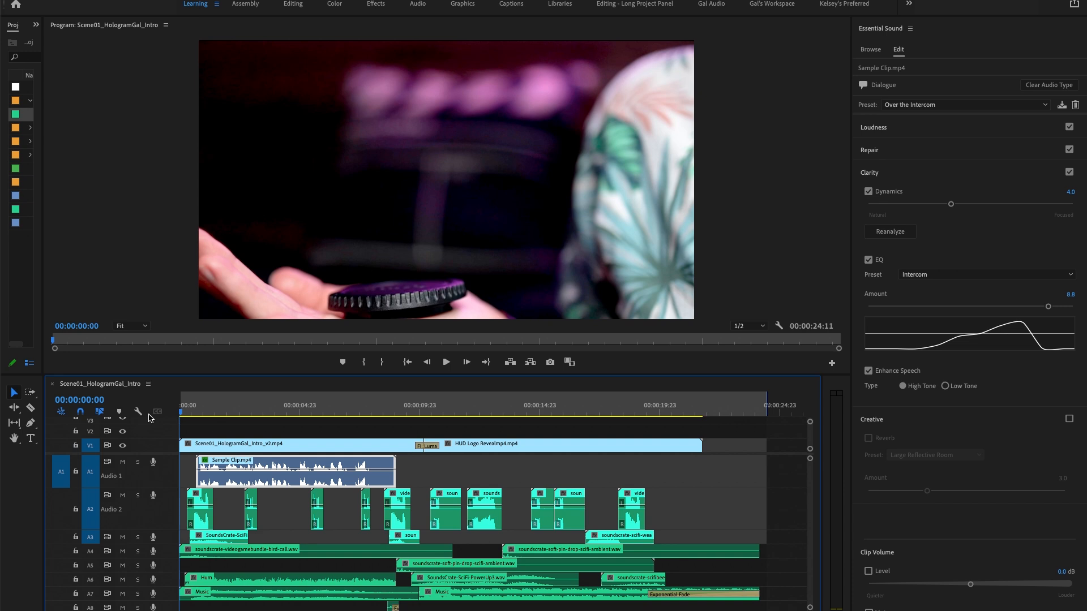
Play back the finished hologram commercial in the Program monitor.
click(447, 361)
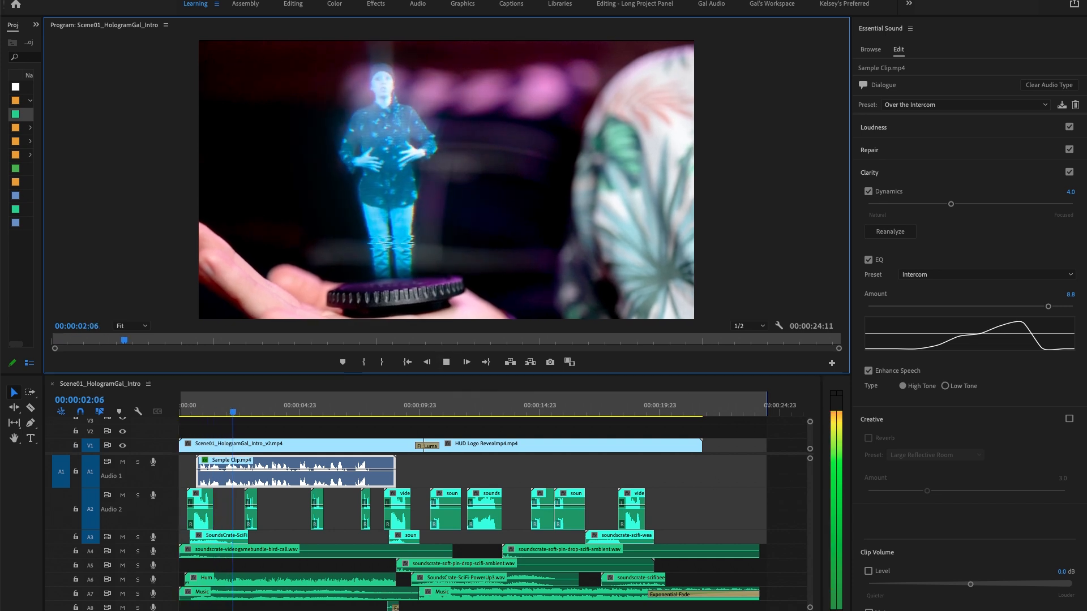
click(445, 361)
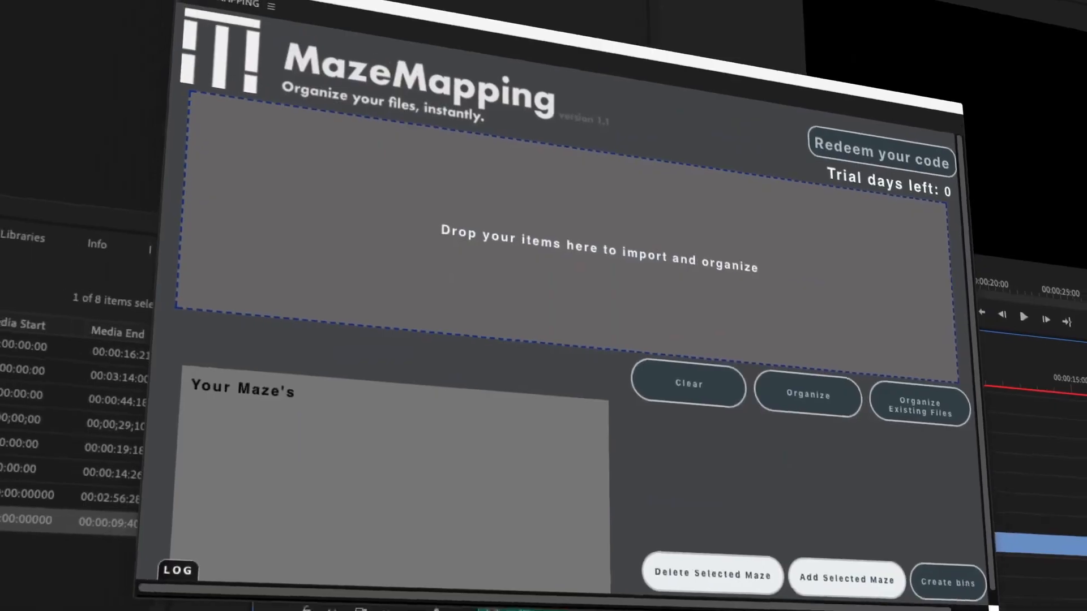
Start a new maze and list the video format choices for its Footage folder.
click(947, 582)
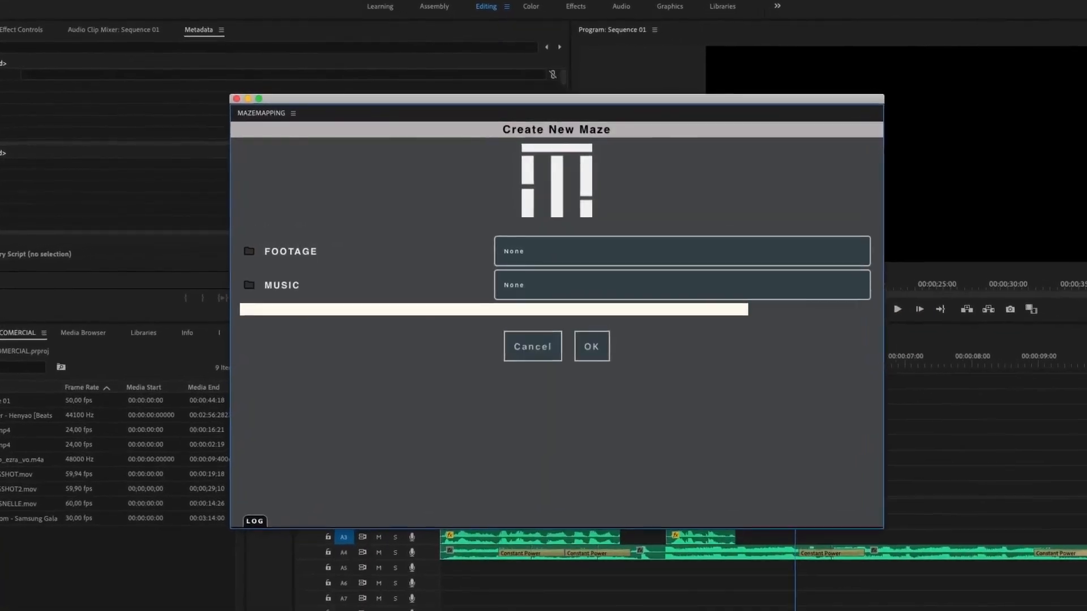
click(681, 250)
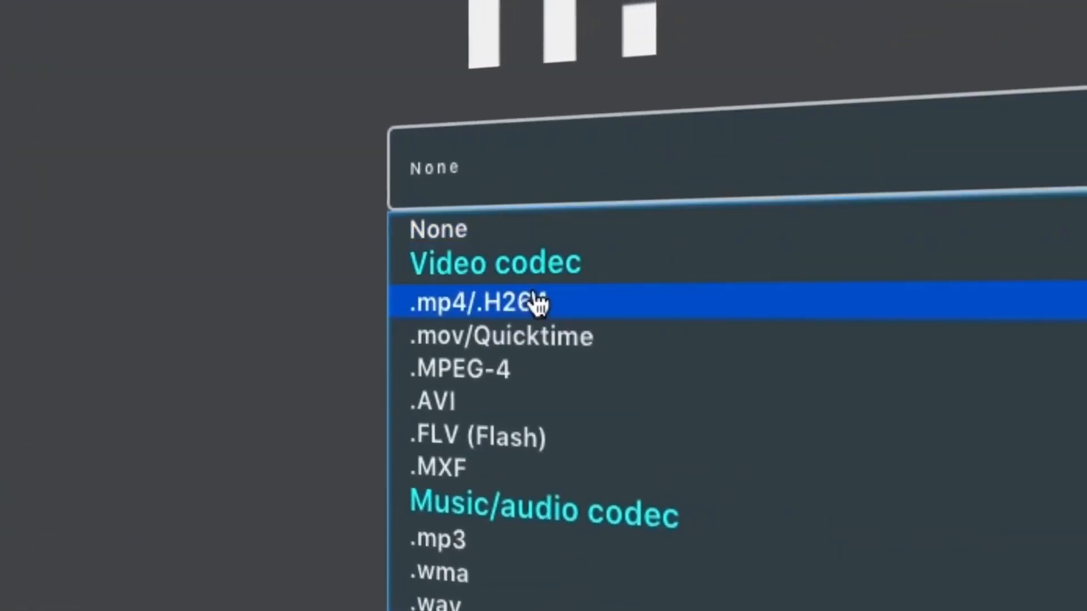